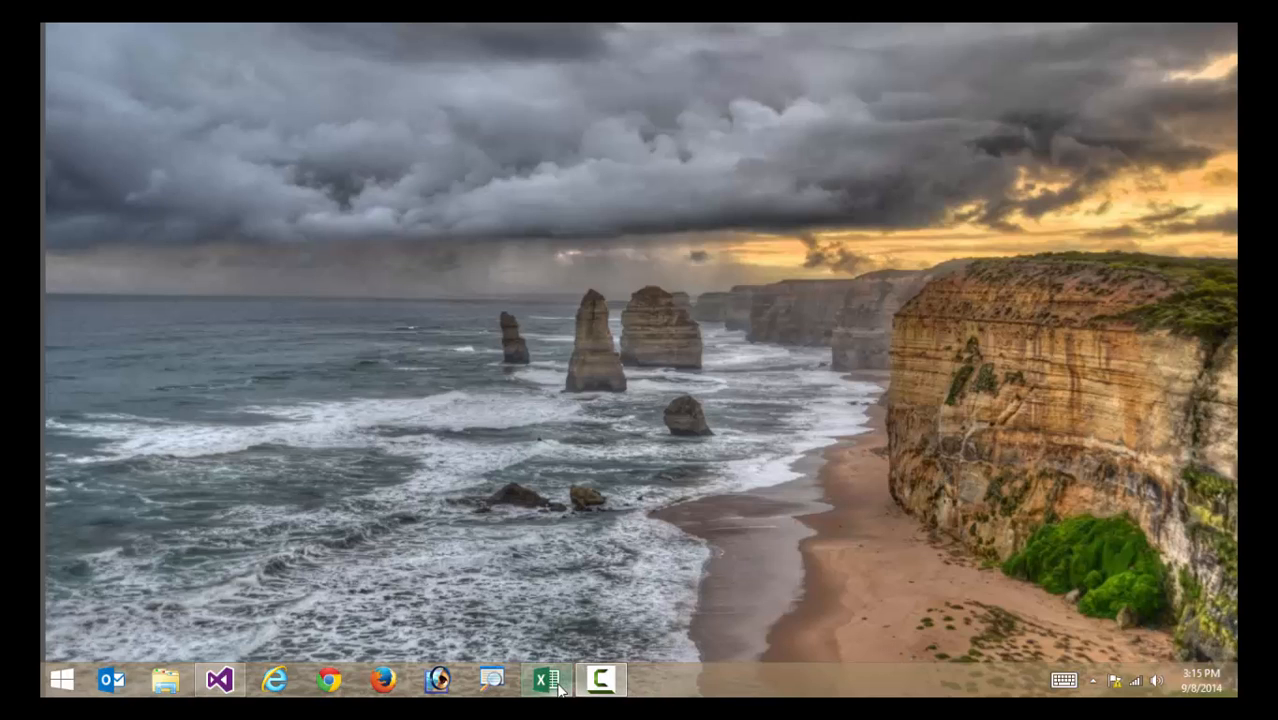
Browse Power Query's From File, From Database and From Other Sources import lists in Excel
click(546, 680)
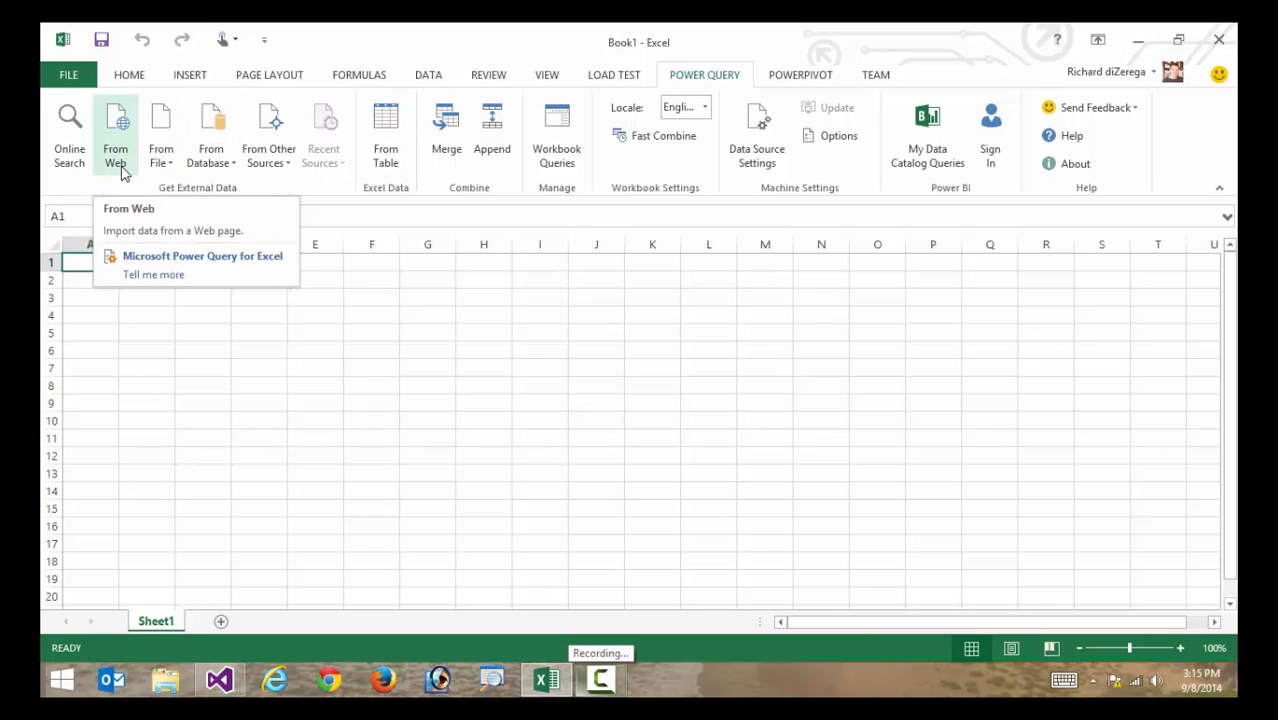
click(160, 136)
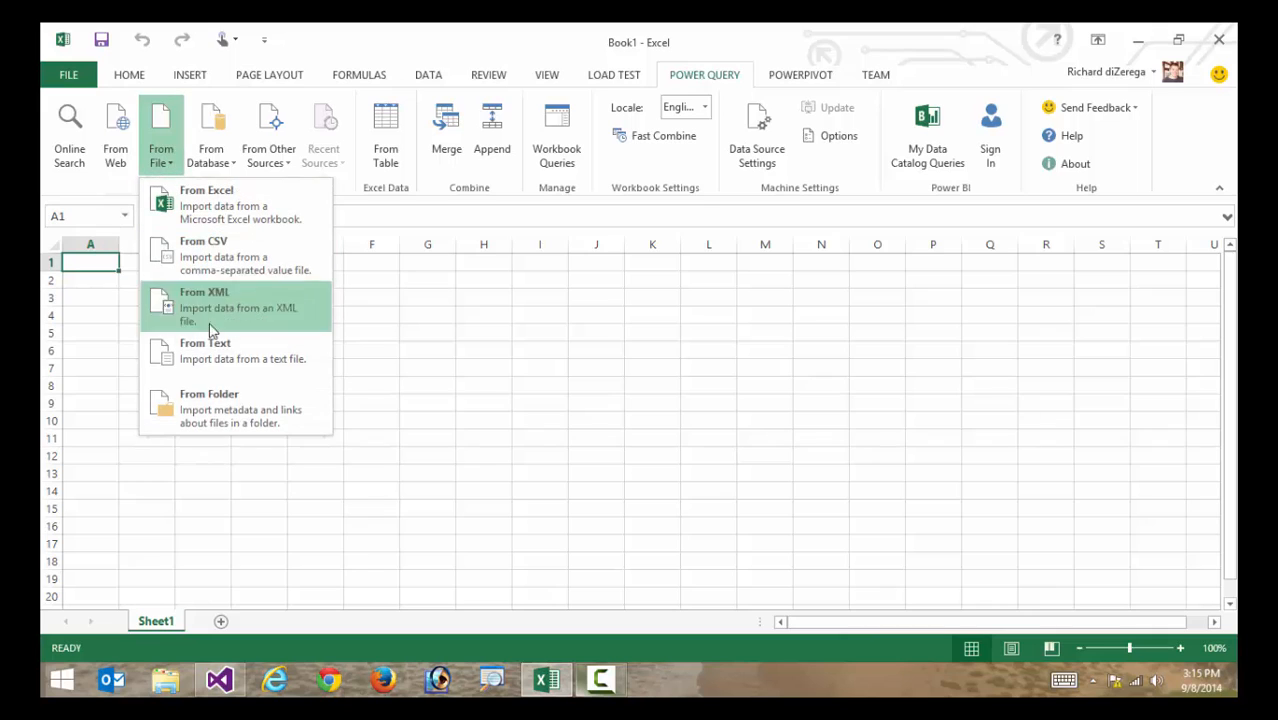
mouse_move(238, 418)
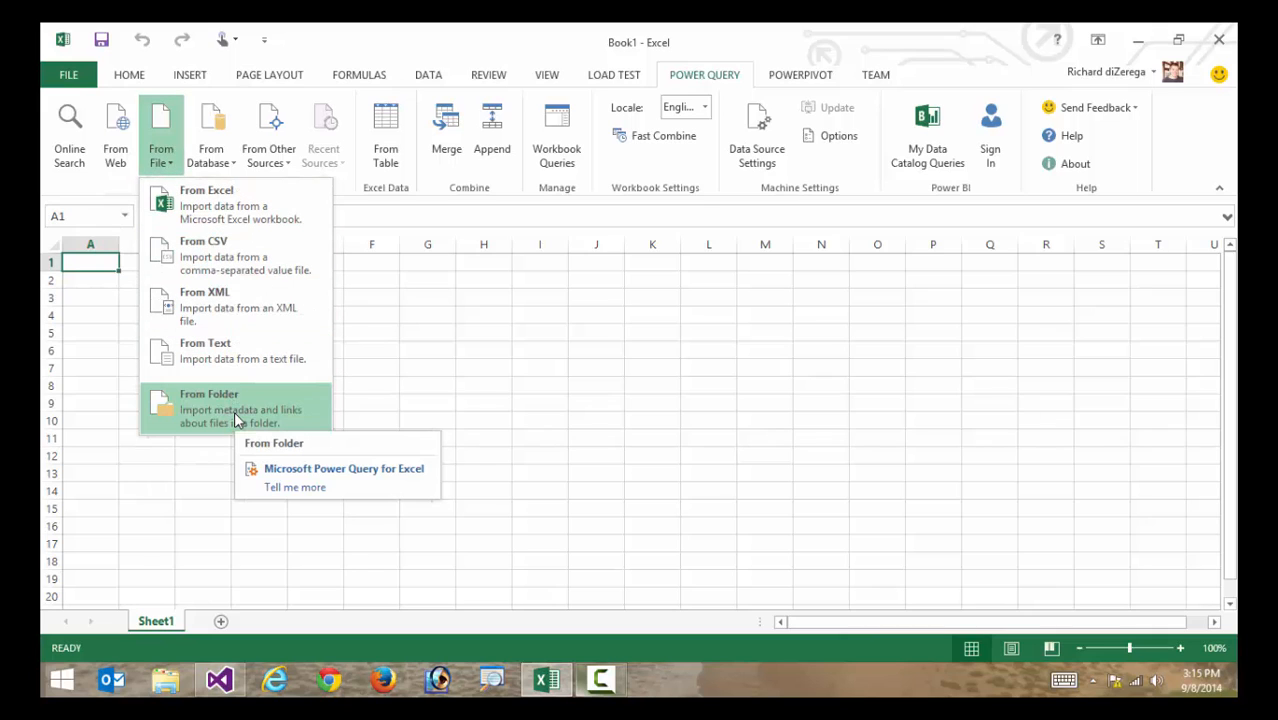
mouse_move(214, 156)
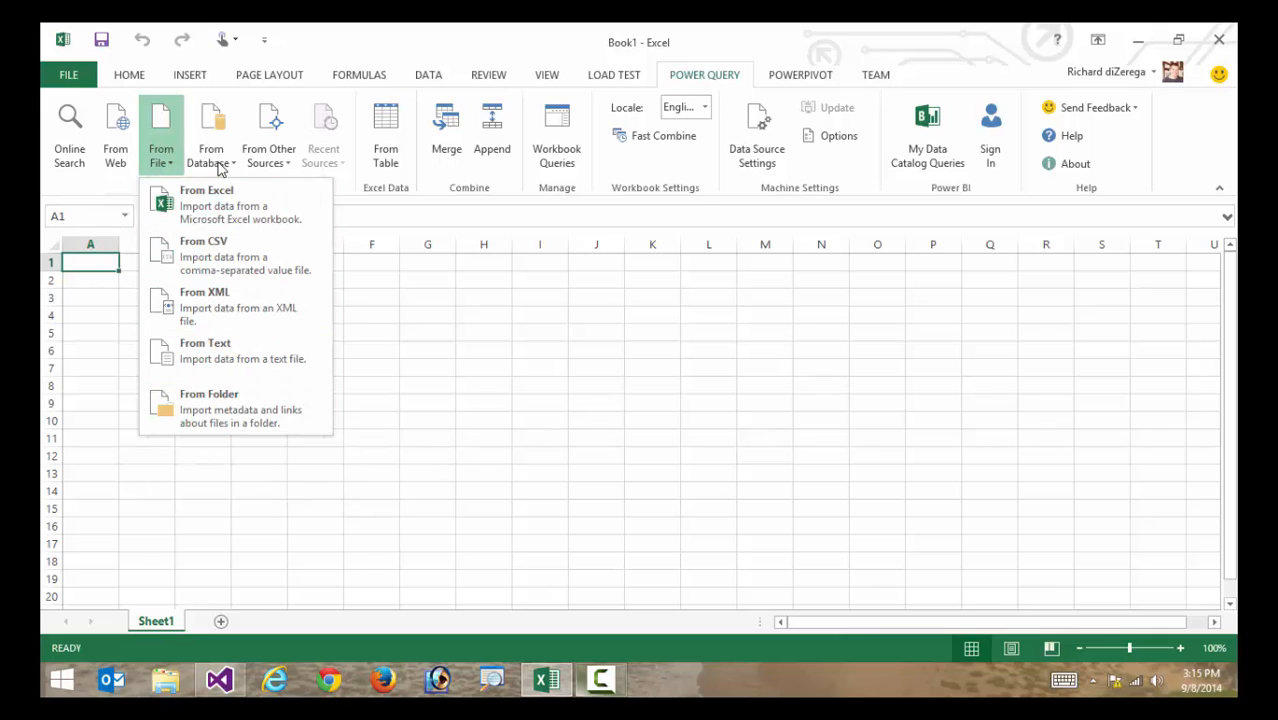
click(212, 136)
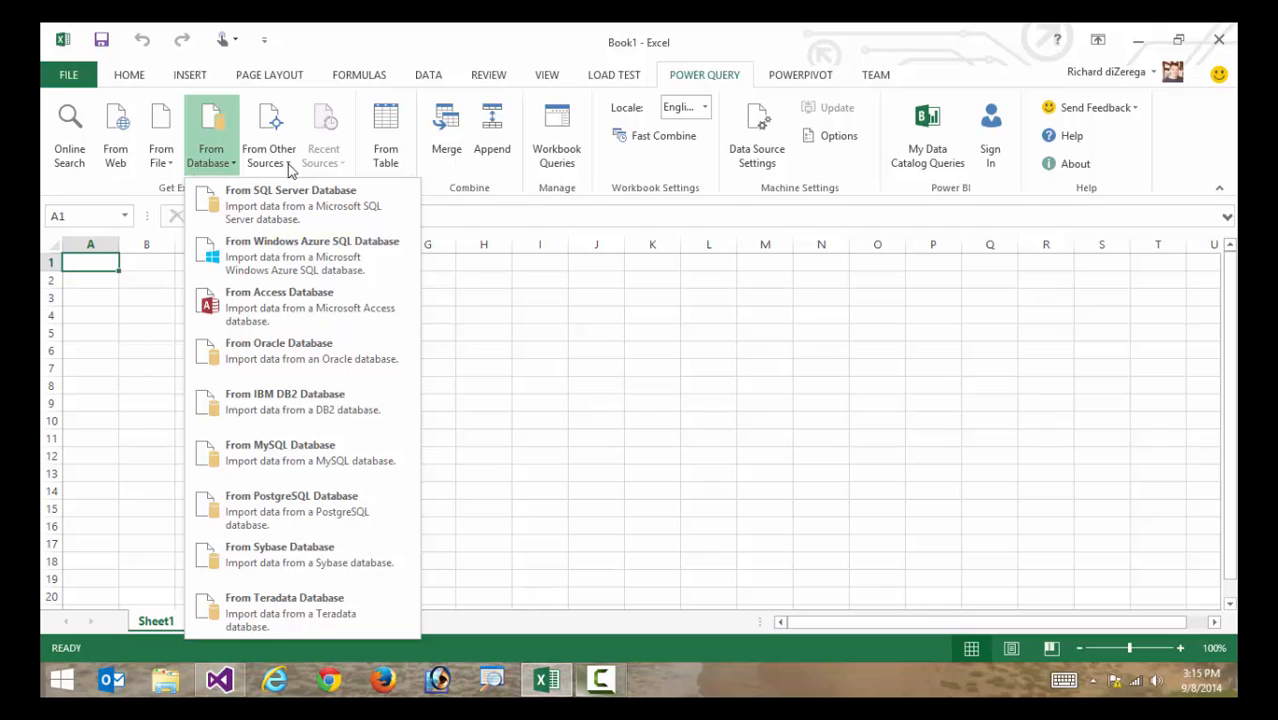
click(268, 130)
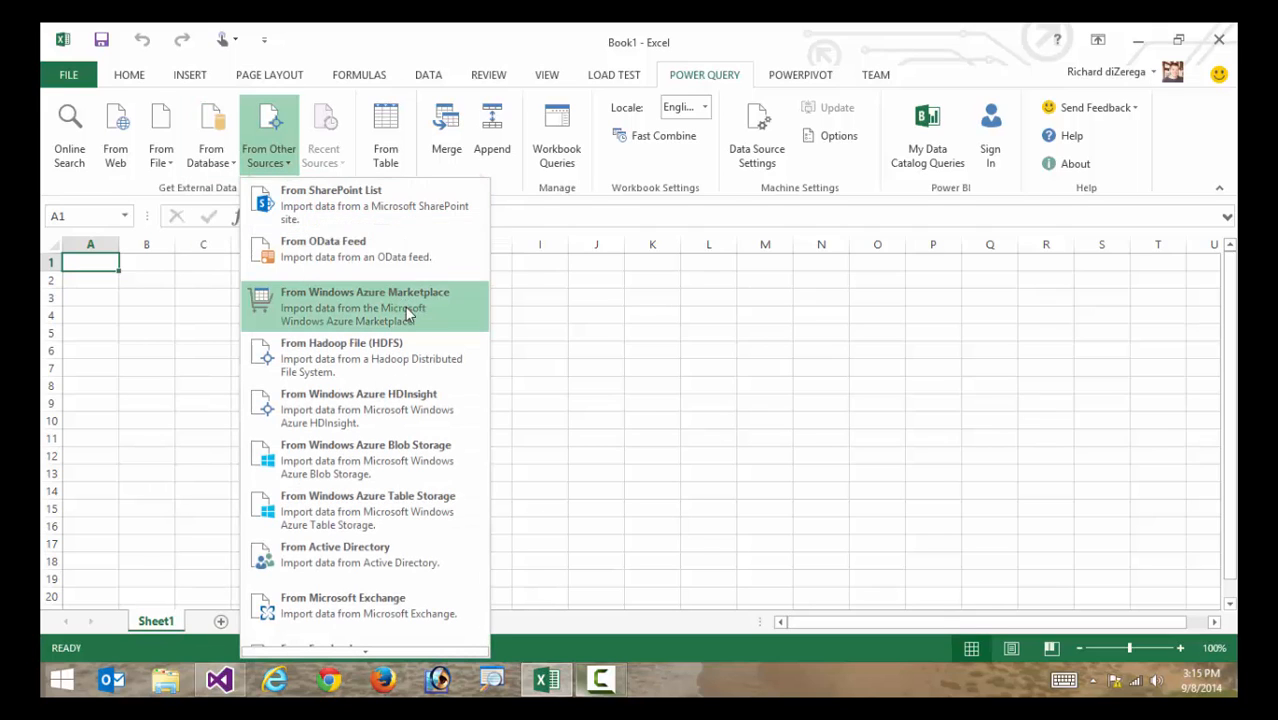
scroll(down, 3)
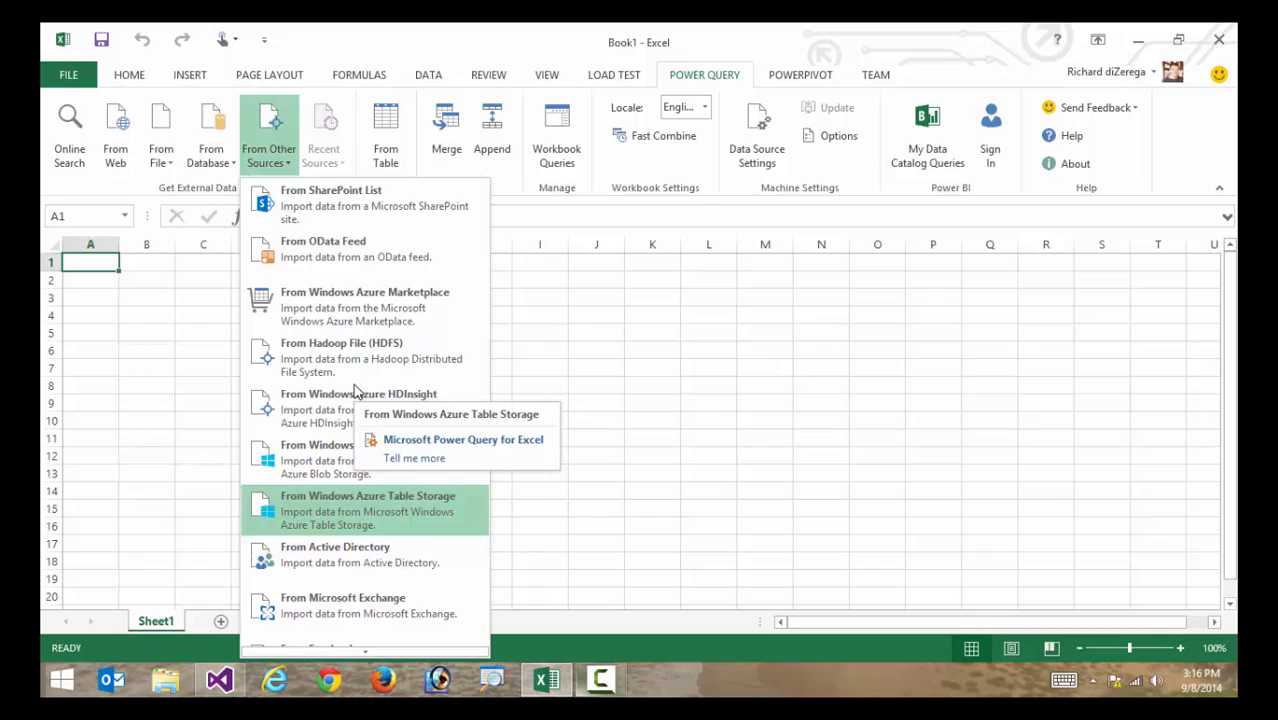
mouse_move(356, 264)
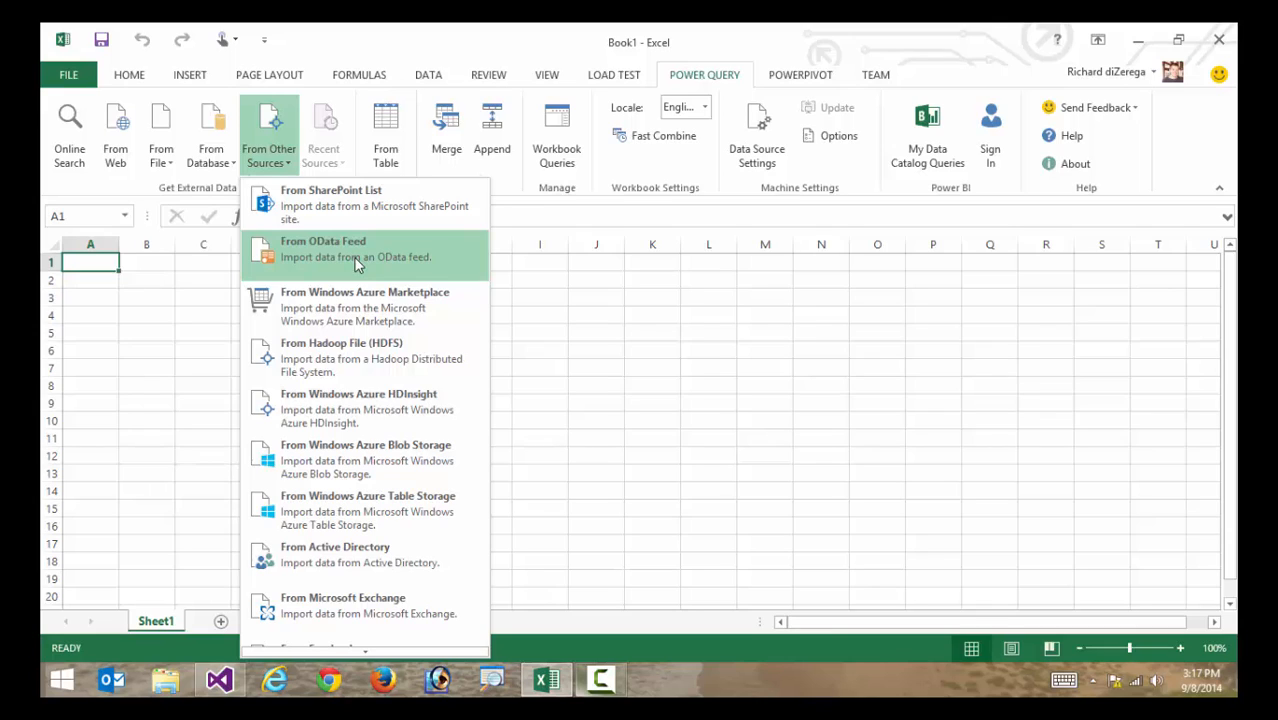
mouse_move(338, 256)
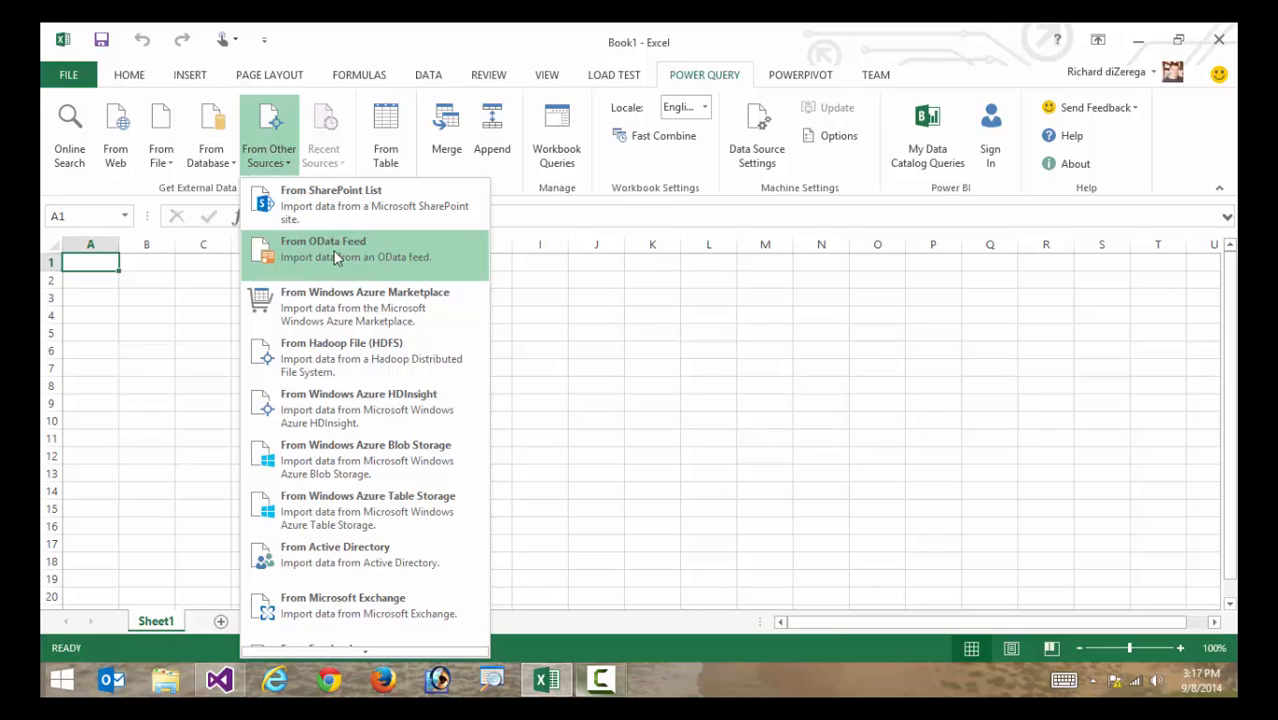
Reopen the From Database list showing SQL Server, Access, Oracle, MySQL and other sources
click(210, 136)
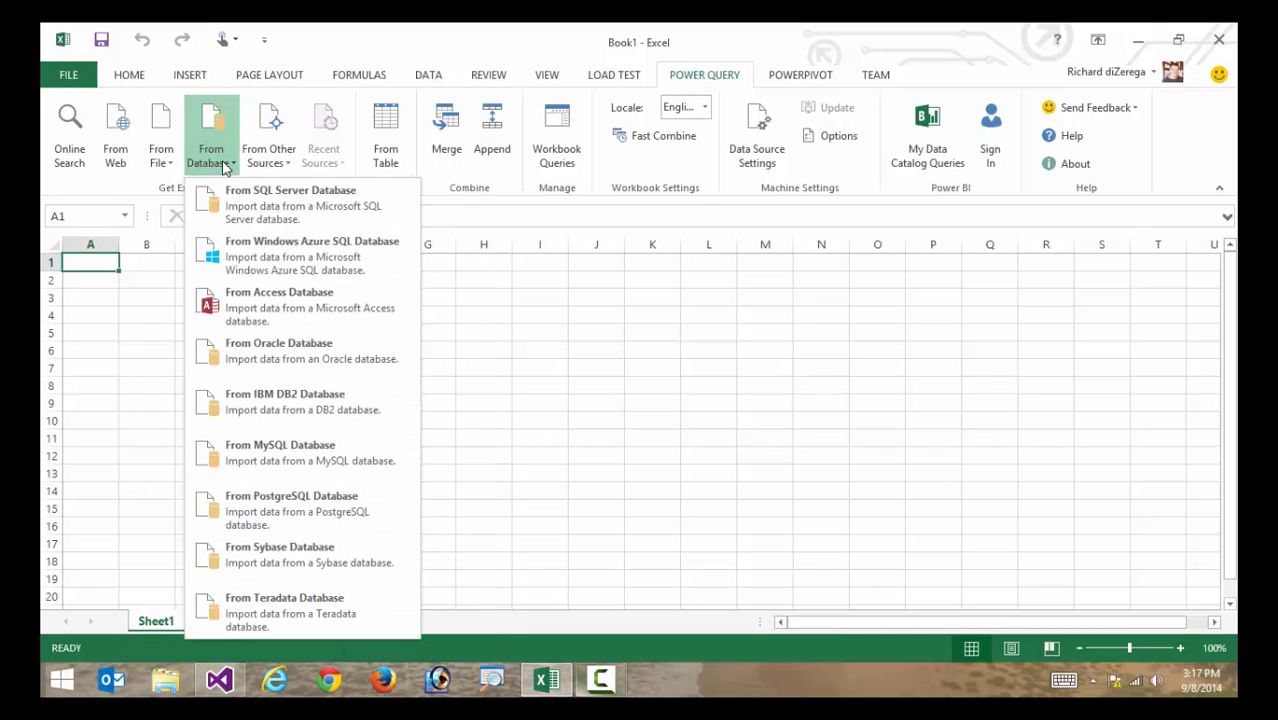
mouse_move(296, 212)
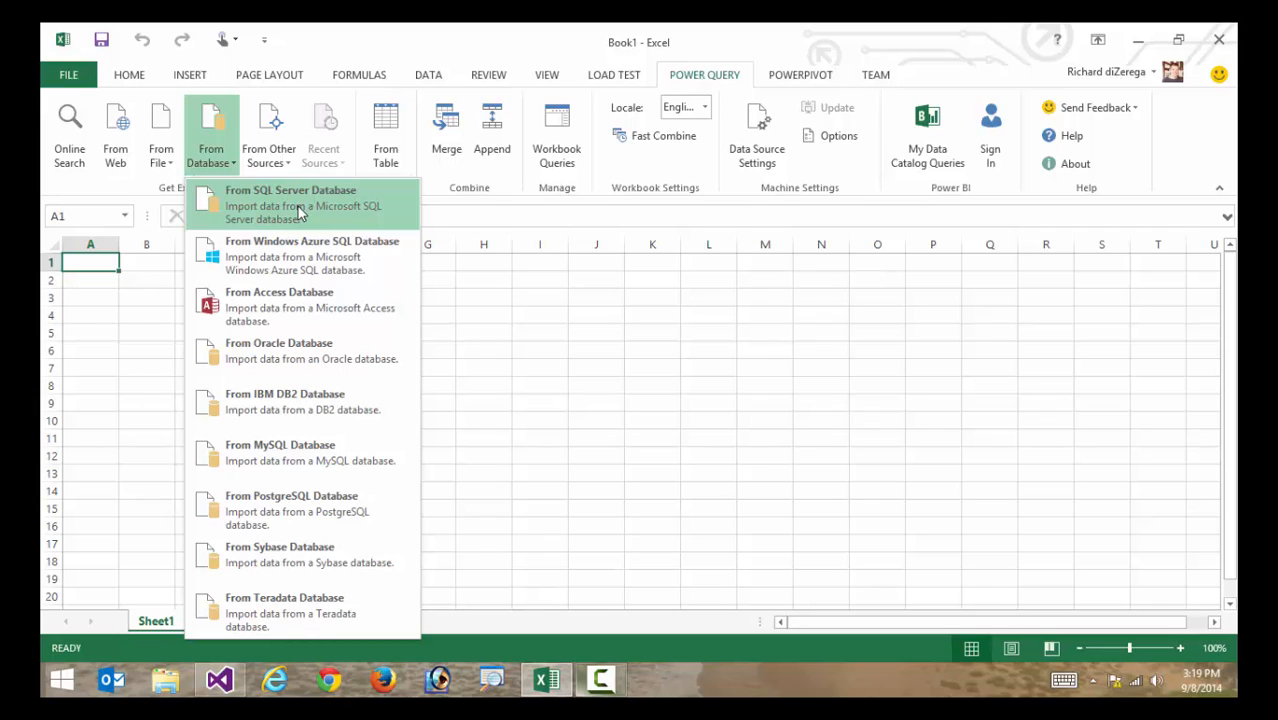
mouse_move(1142, 36)
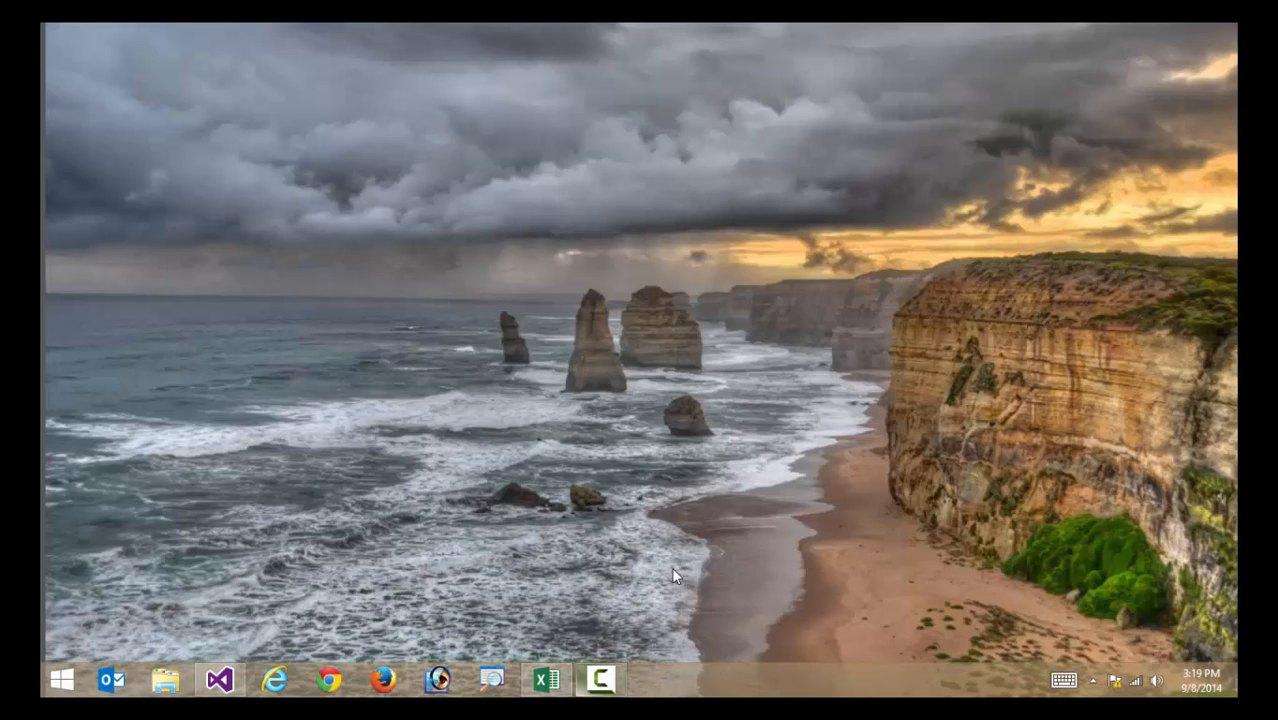
Restore the Excel workbook, then switch to the ExcelJsonToOfficeTable App.js code in Visual Studio
click(546, 676)
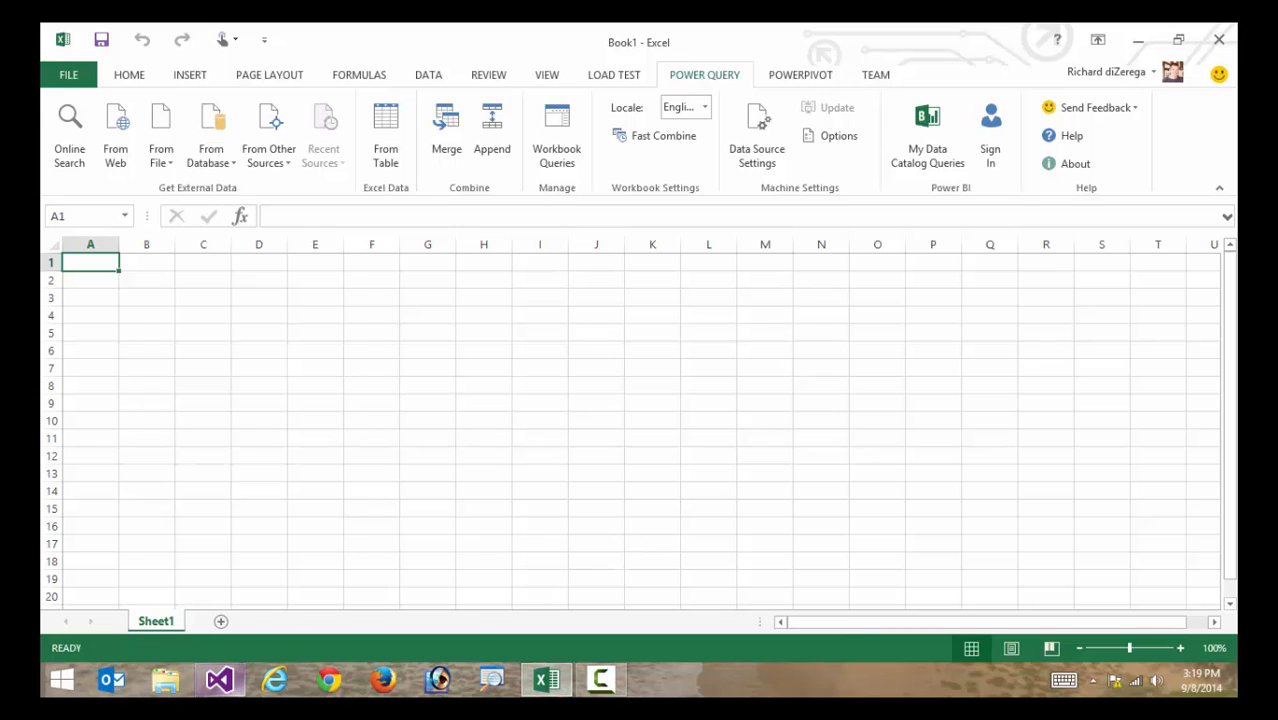
click(220, 678)
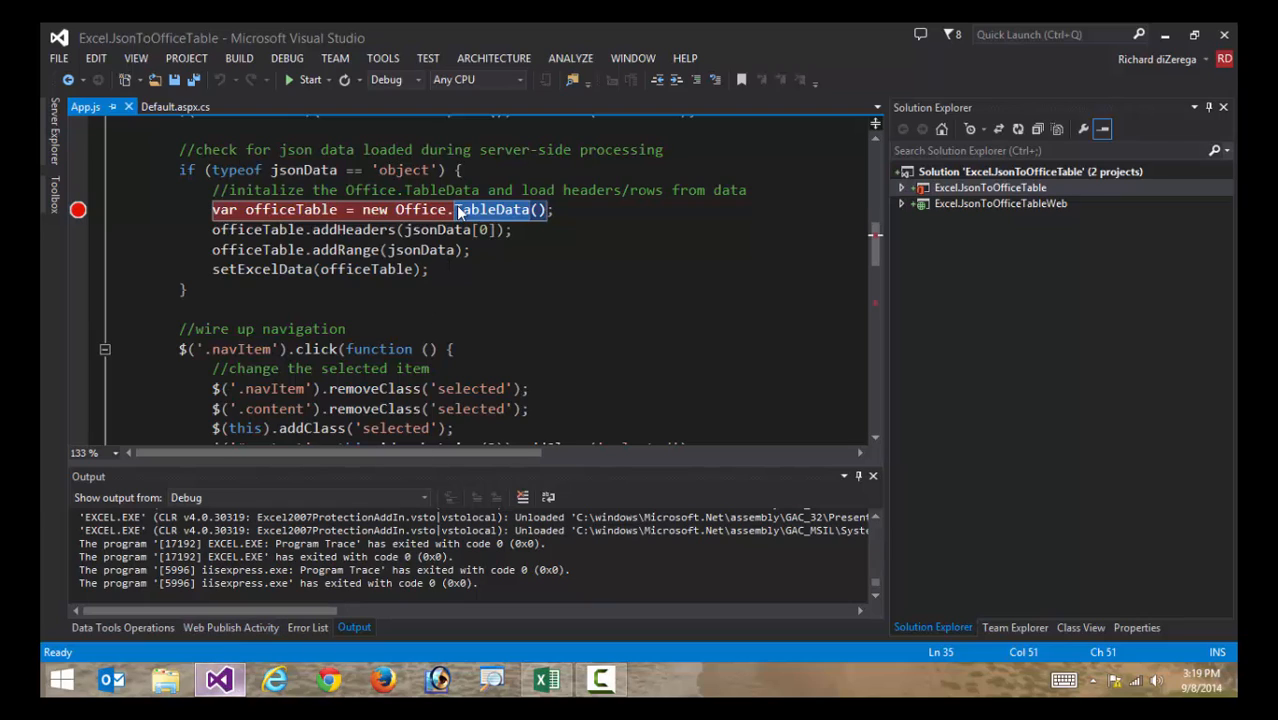
double_click(492, 210)
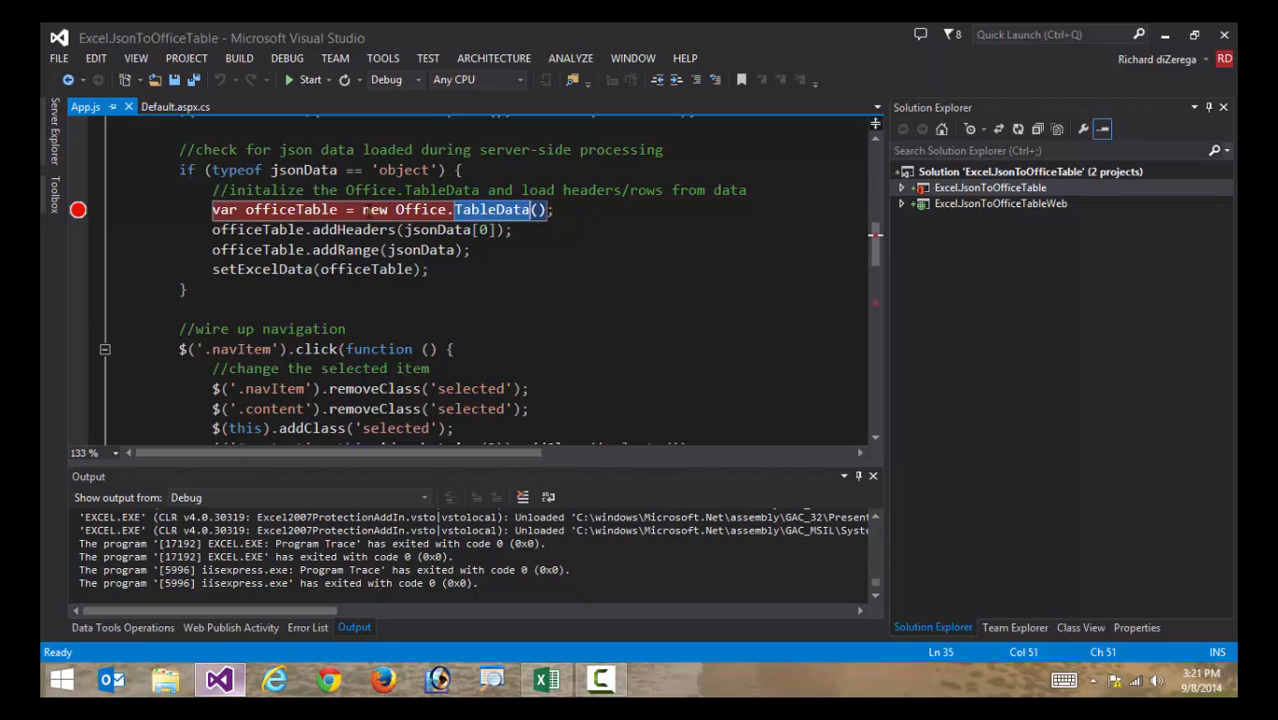
scroll(down, 3)
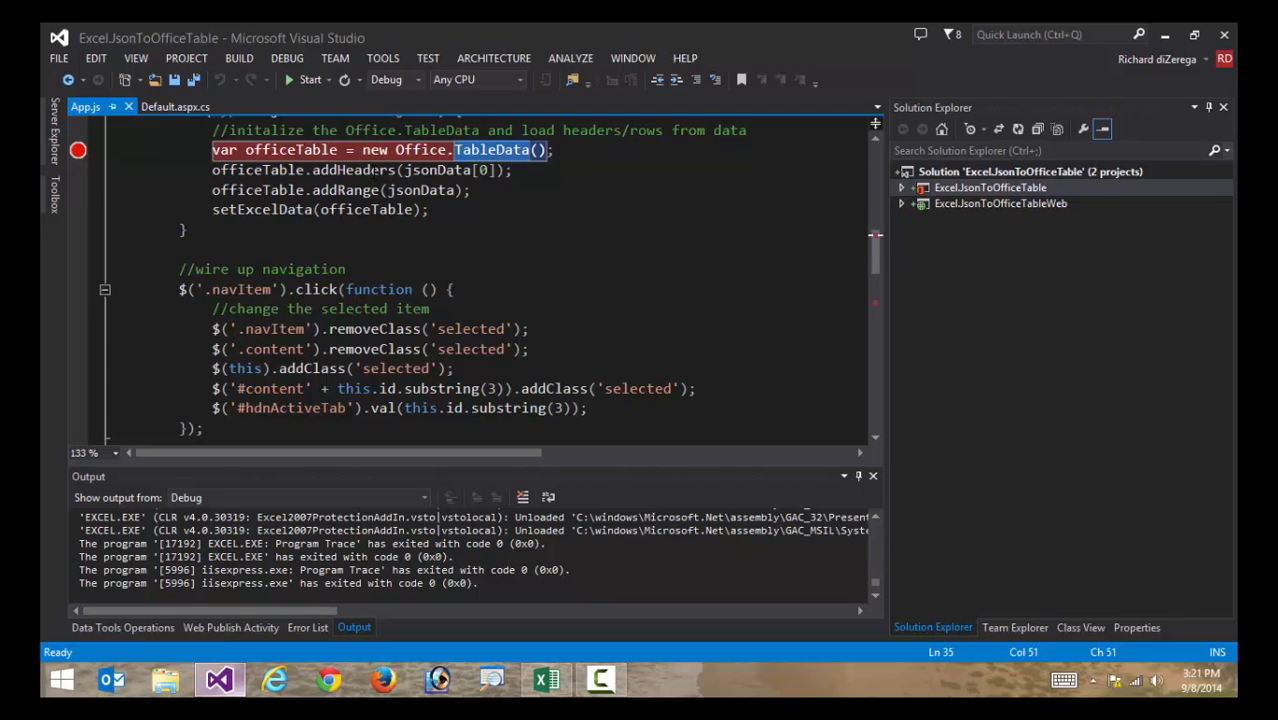
double_click(352, 168)
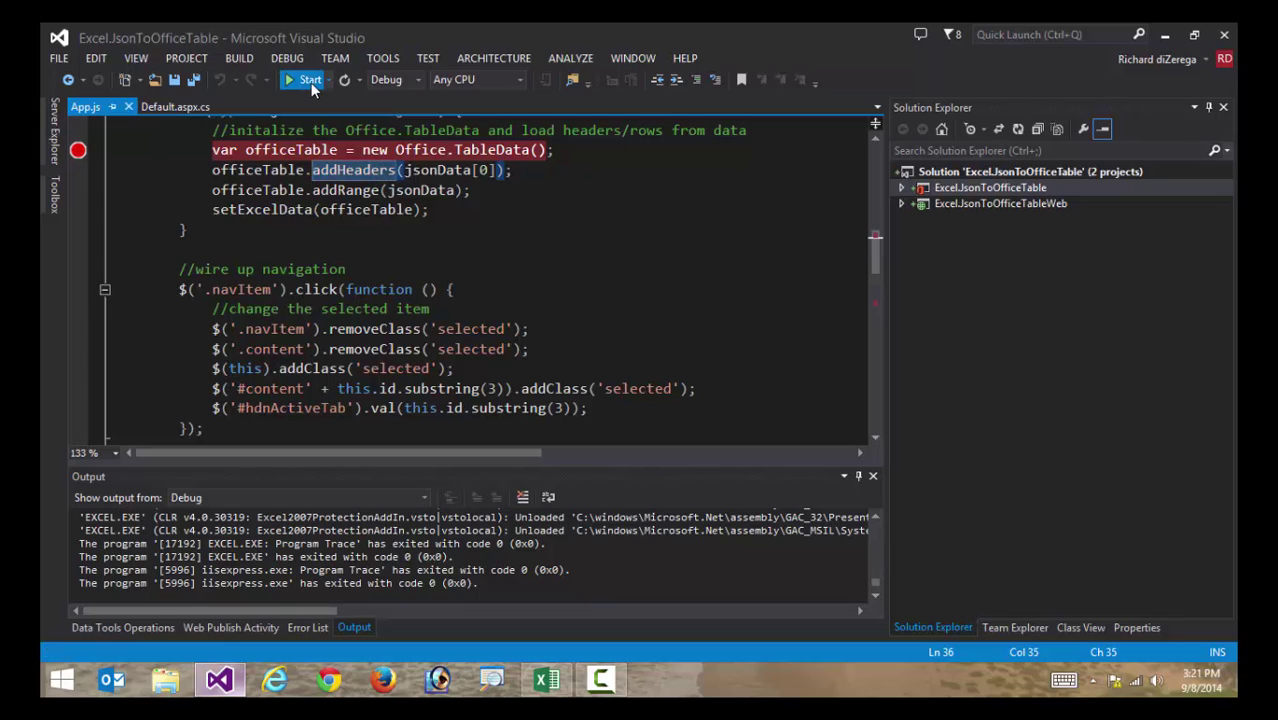
Start debugging so the JSON to Excel Table add-in pane launches in Excel
click(304, 80)
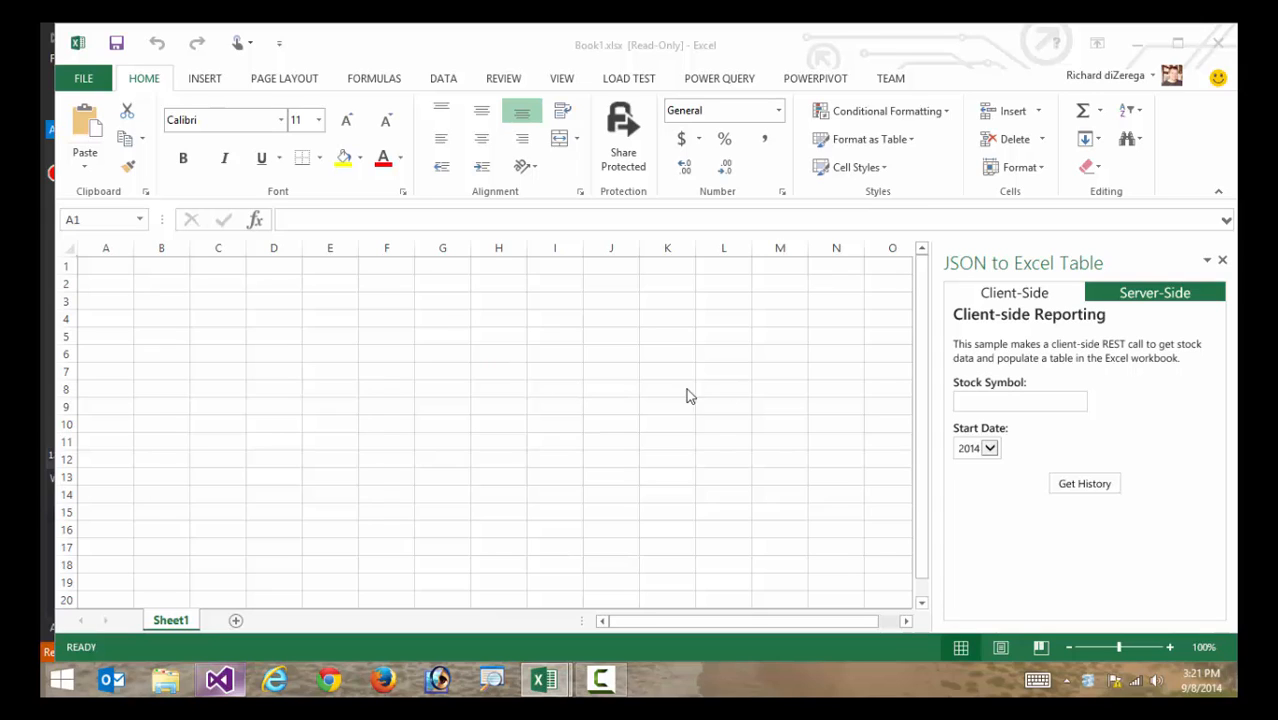
Enter stock symbol MSFT in the client-side form and choose 2014 as the start year
click(1020, 400)
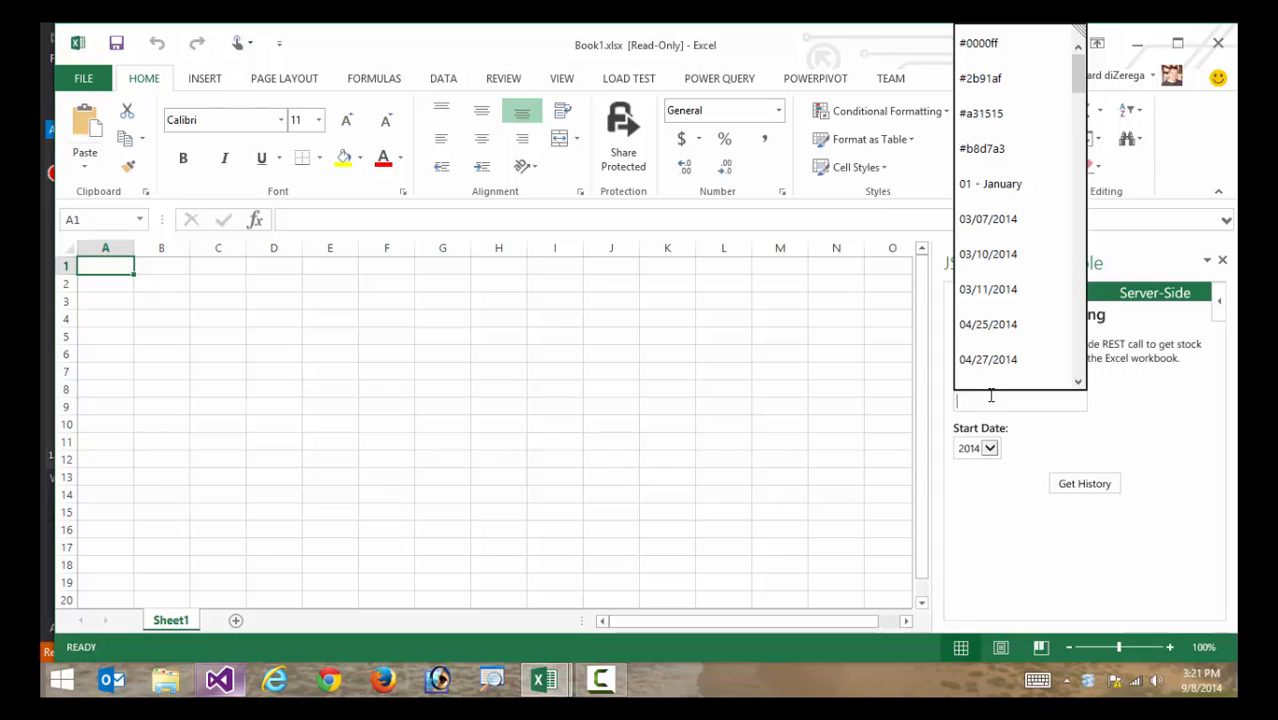
text(MSFT)
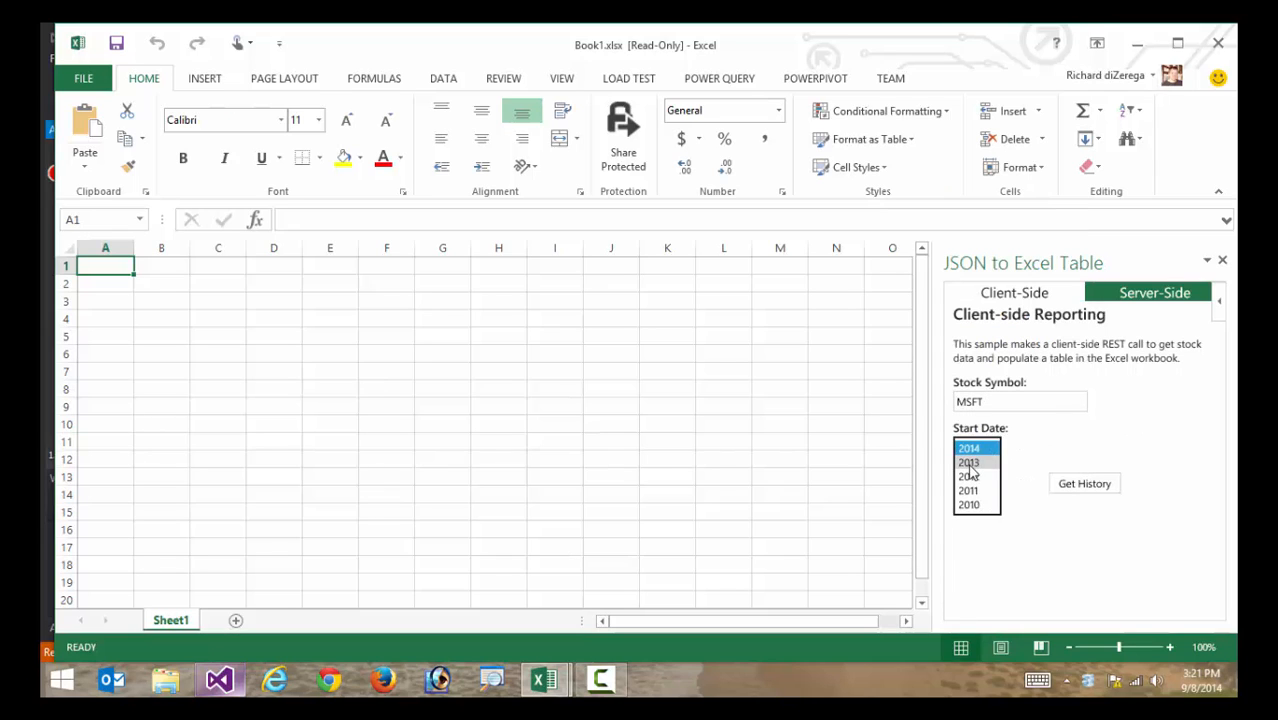
click(970, 462)
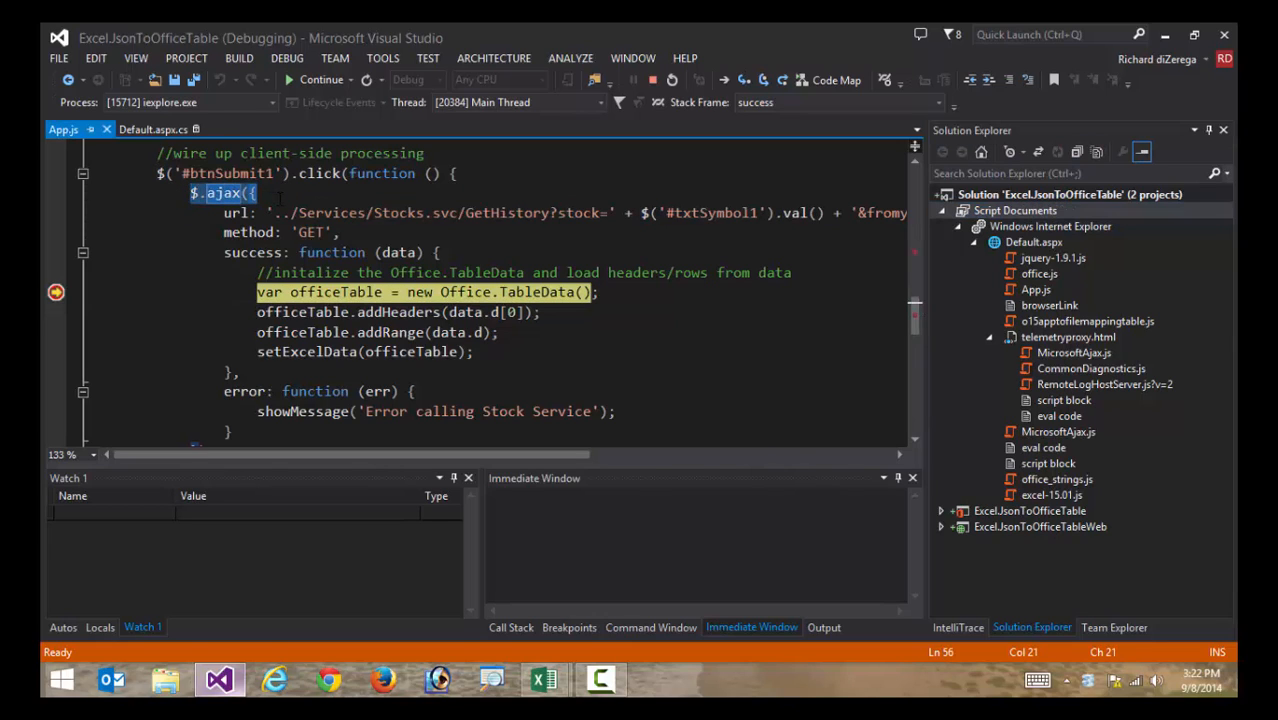
Inspect the ajax call's returned MSFT records and step over addHeaders and addRange toward setExcelData
double_click(504, 212)
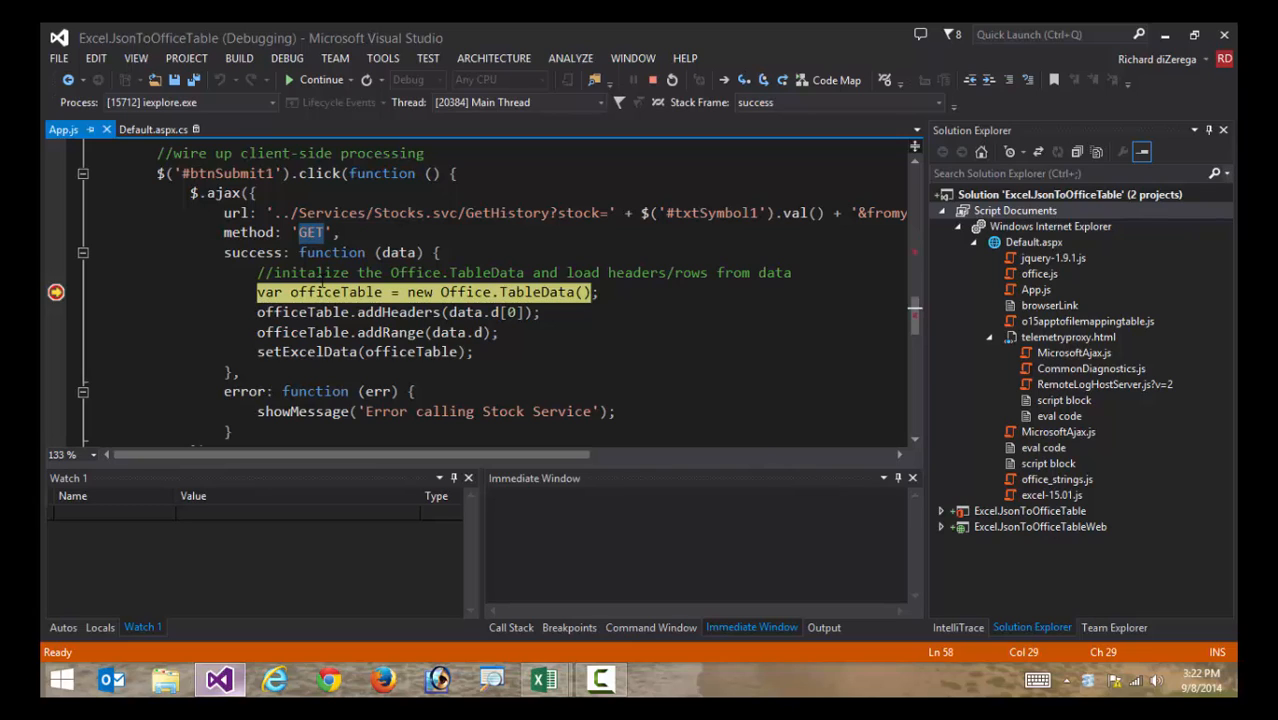
mouse_move(408, 272)
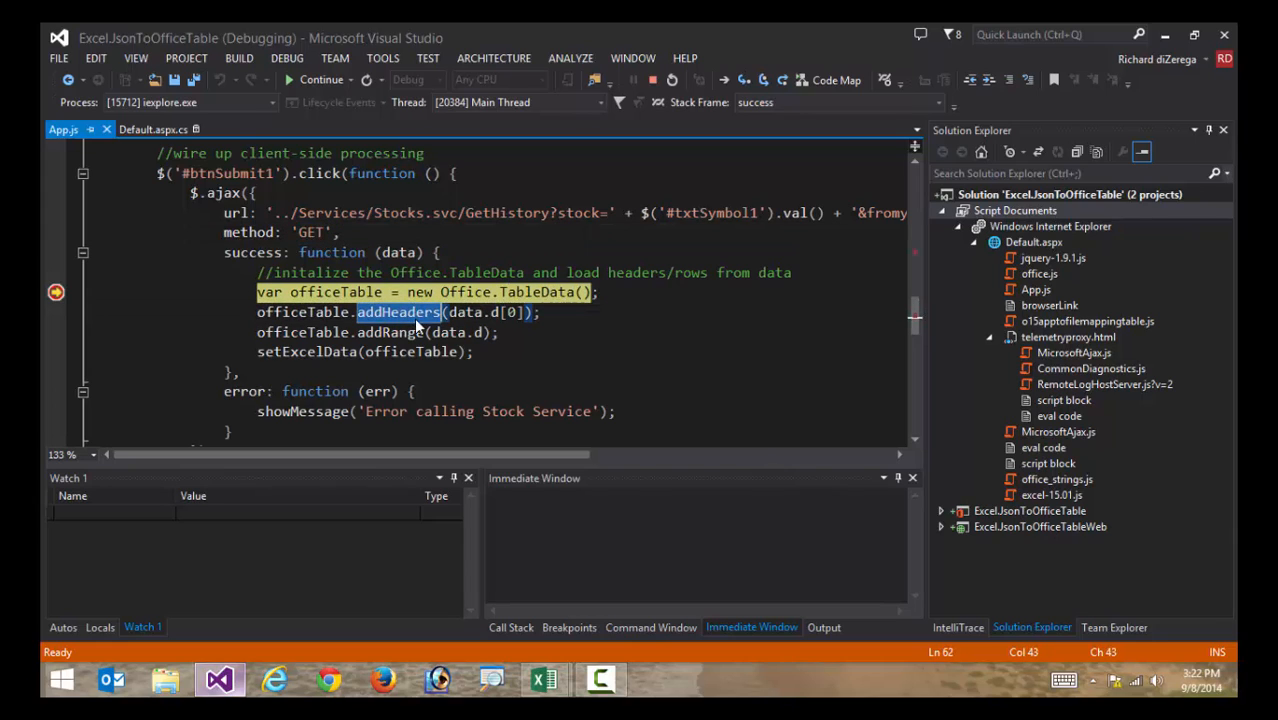
mouse_move(402, 320)
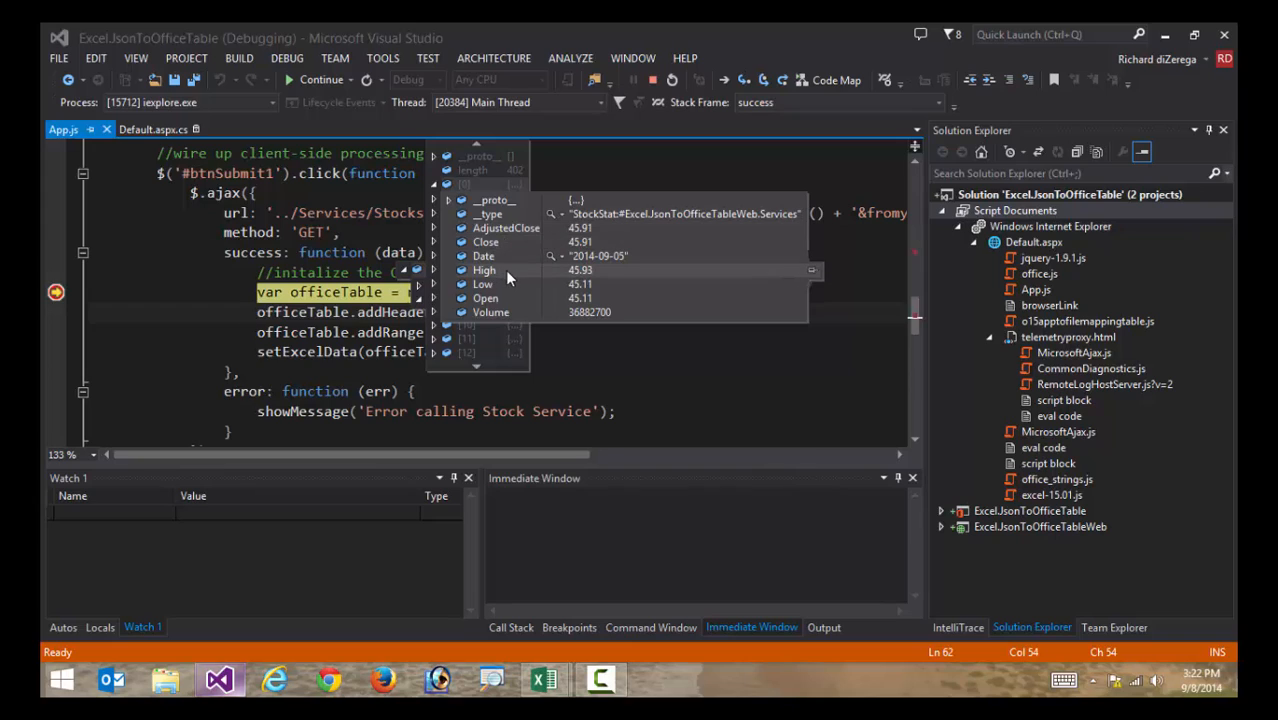
mouse_move(522, 304)
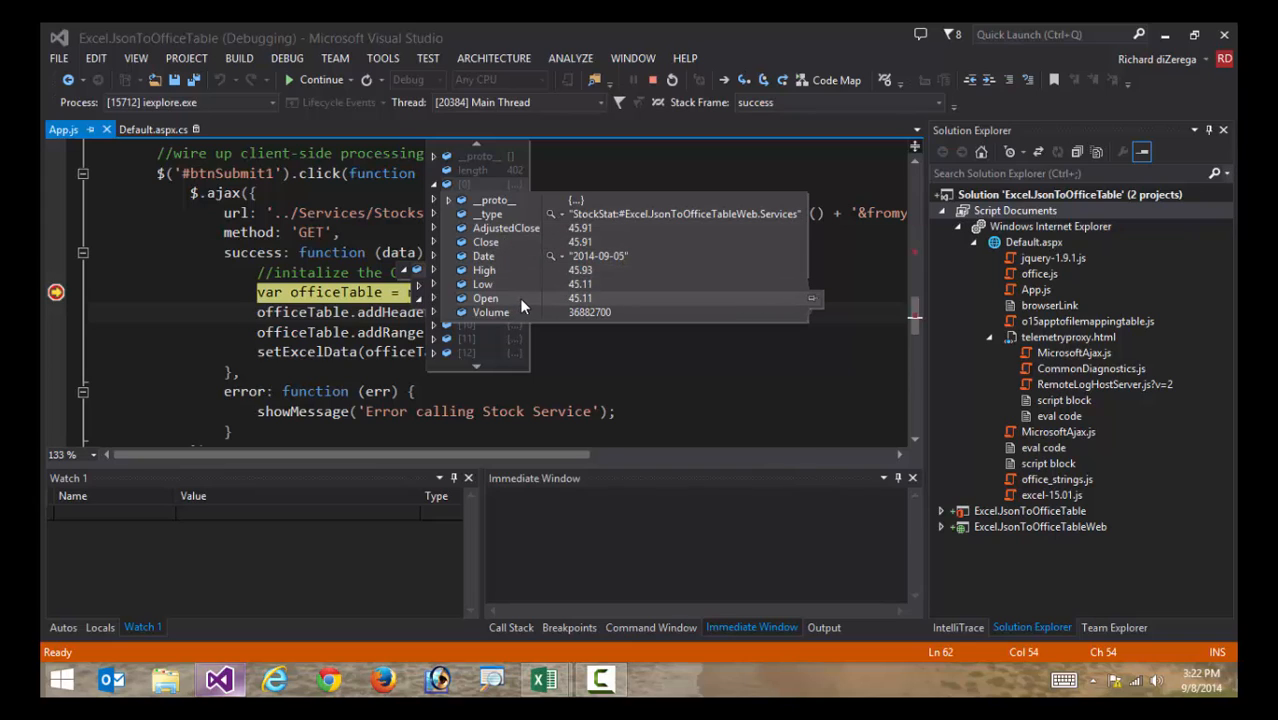
mouse_move(512, 290)
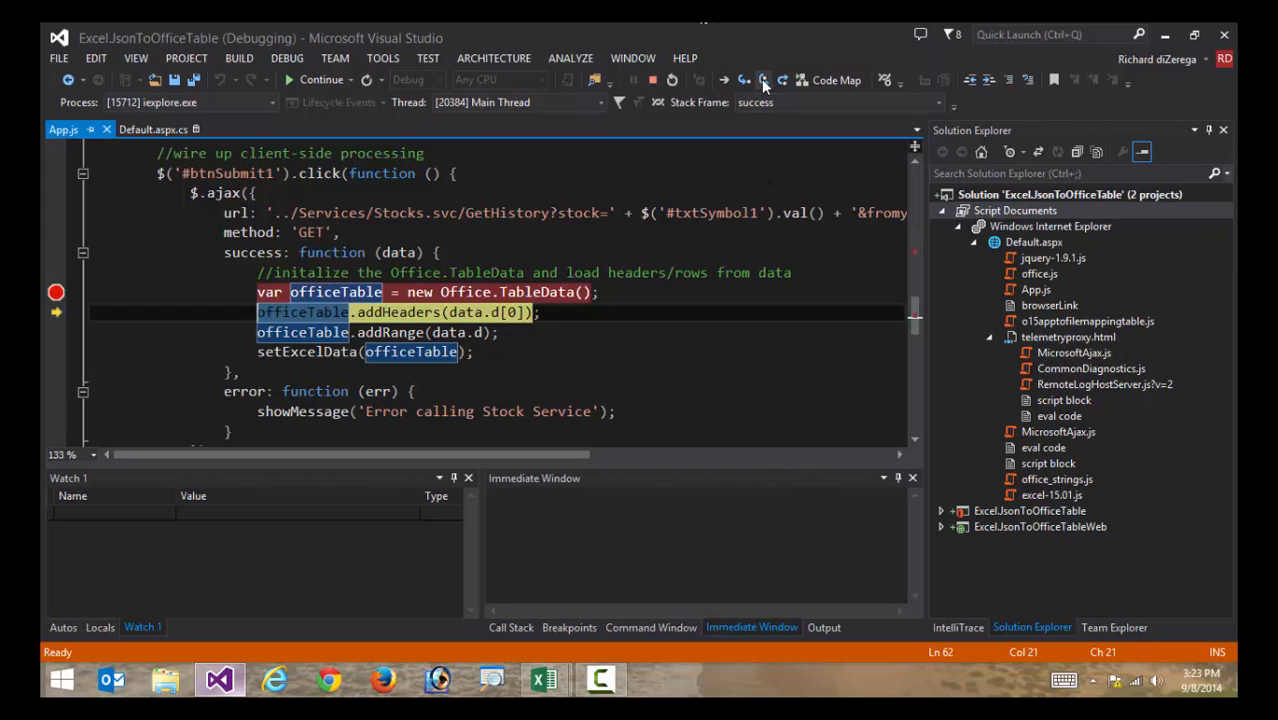
key(F10)
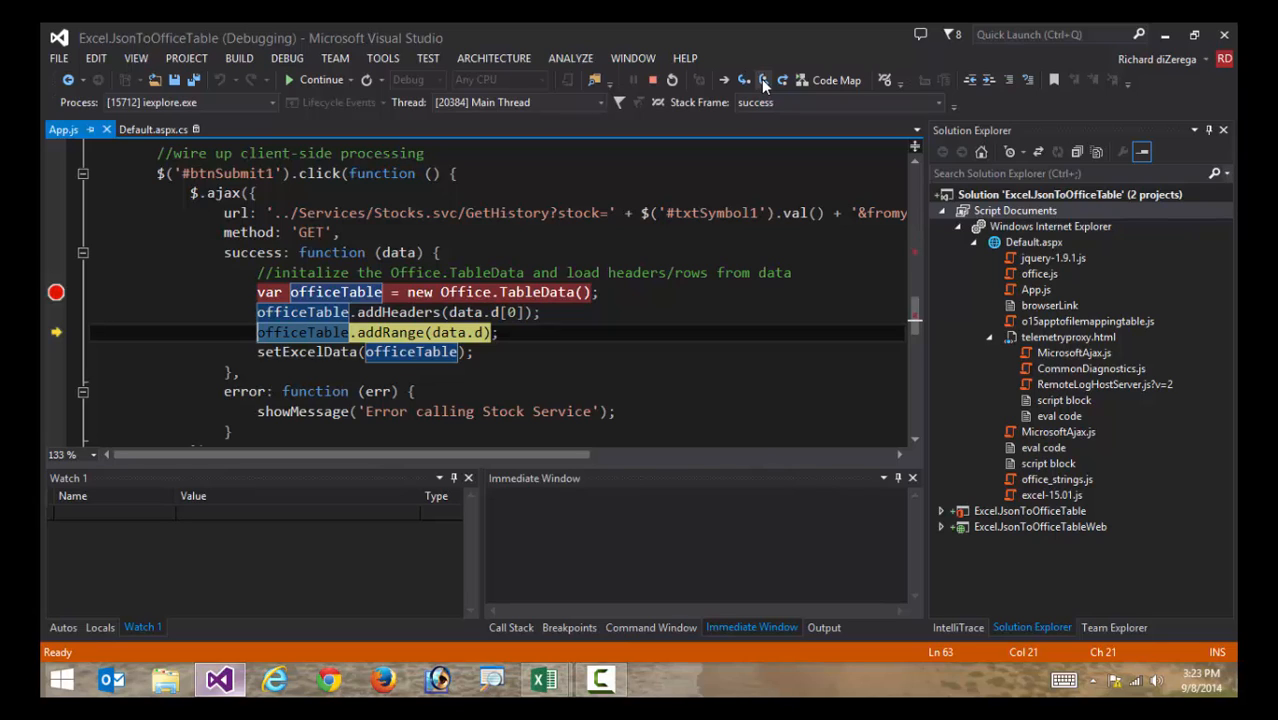
click(762, 80)
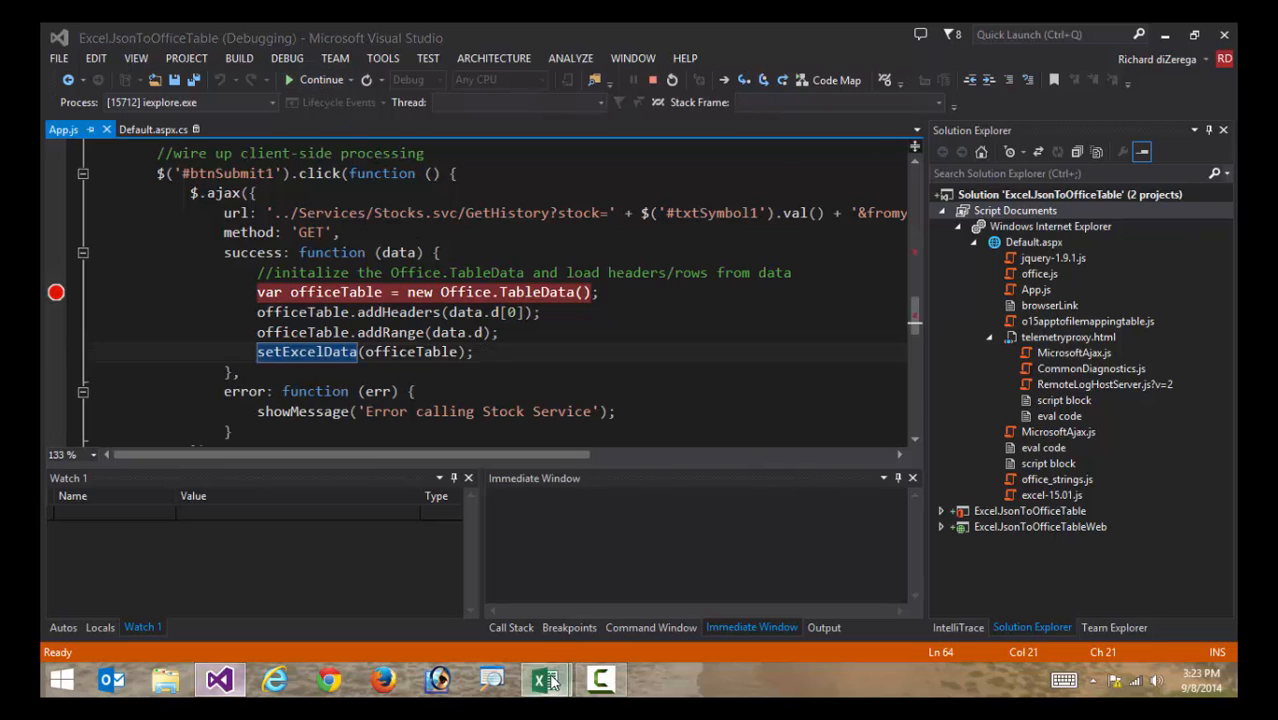
click(544, 678)
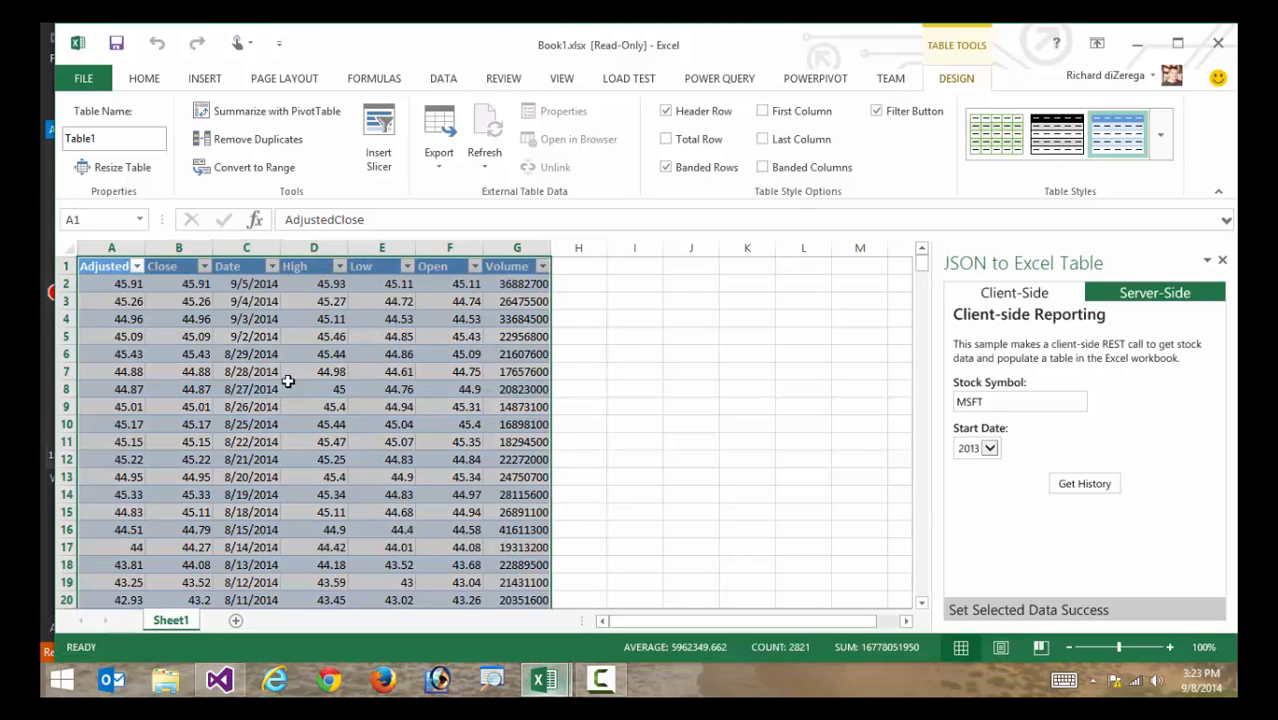
mouse_move(292, 458)
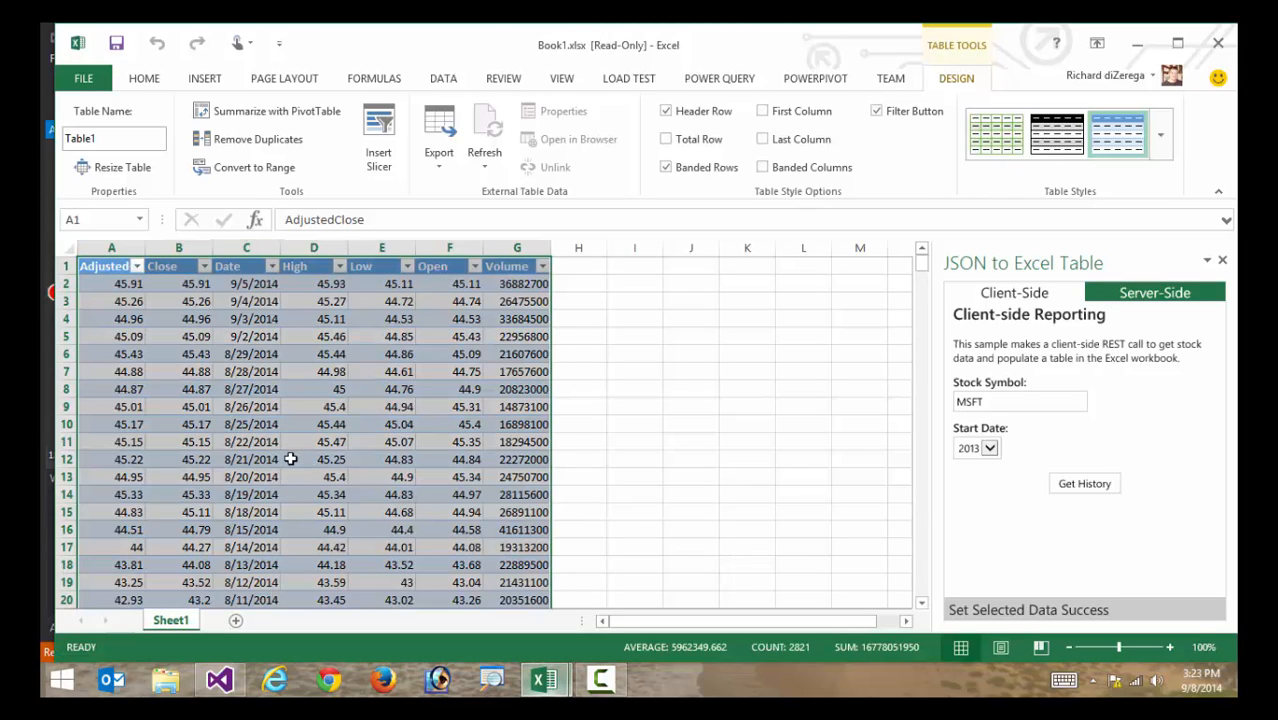
mouse_move(326, 396)
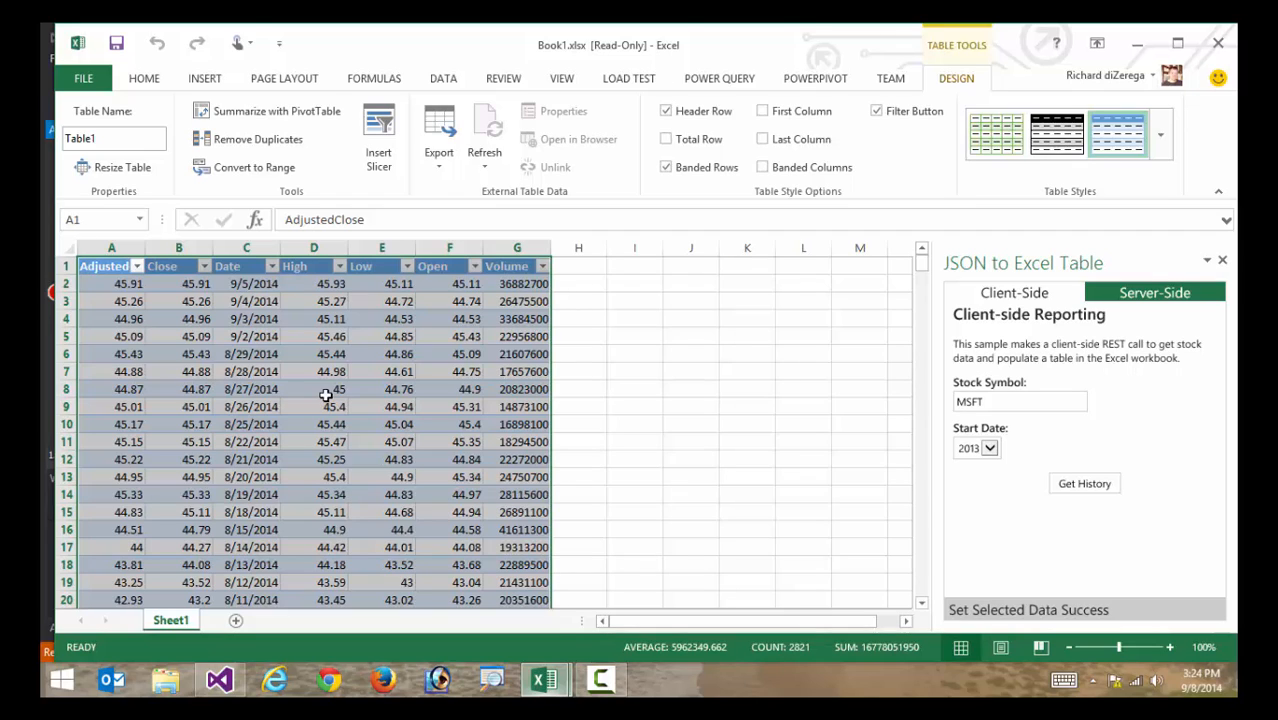
mouse_move(432, 300)
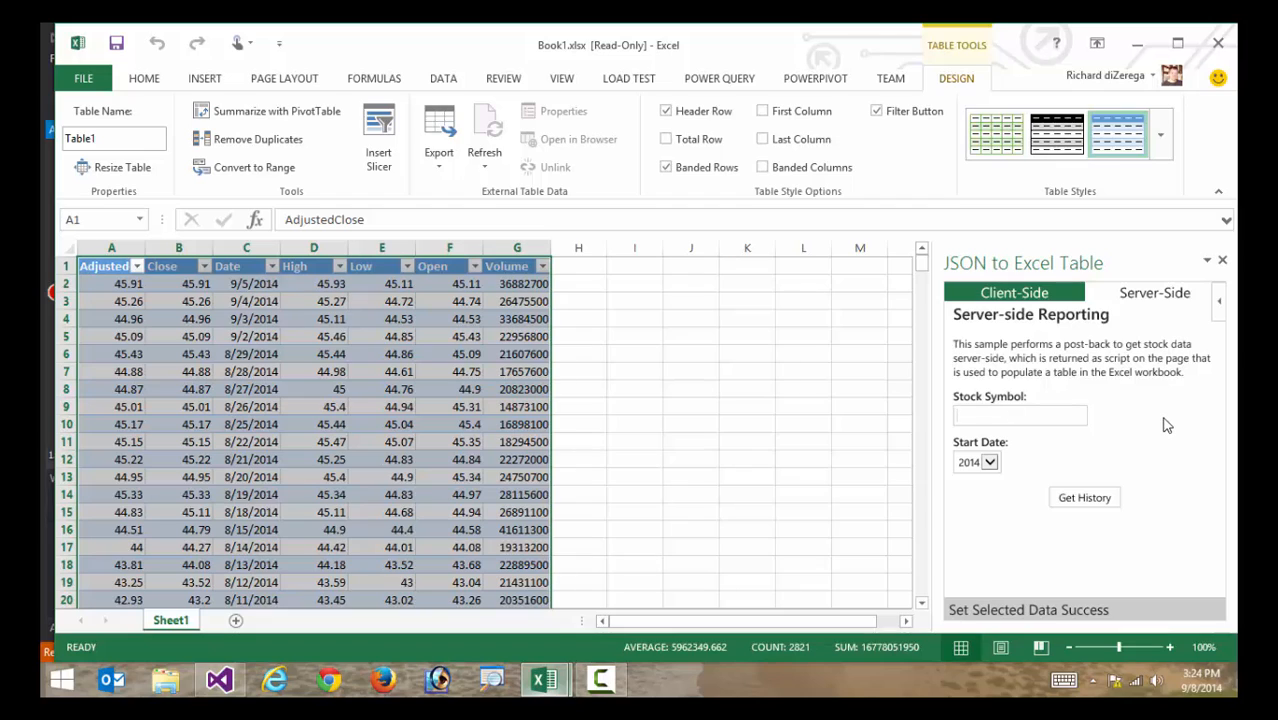
Enter MSFT with a start year in the Server-Side form, add Sheet2 and request Get History
text(MSFT)
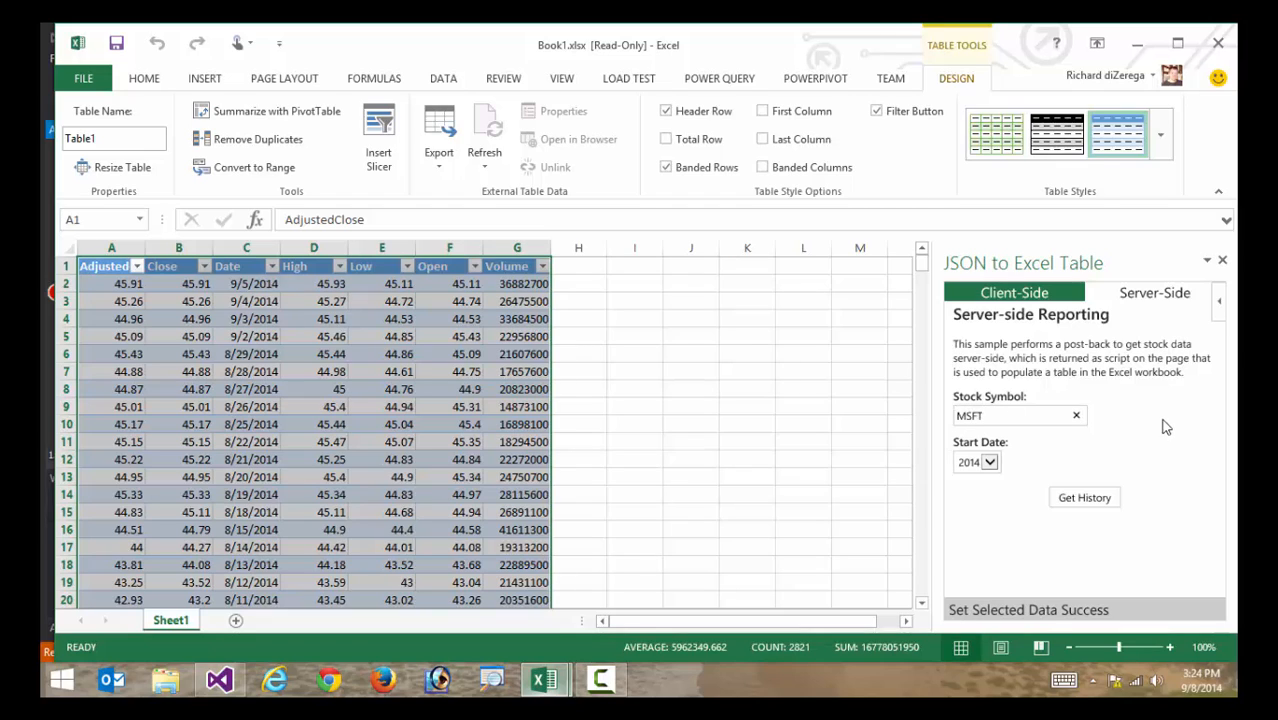
click(990, 460)
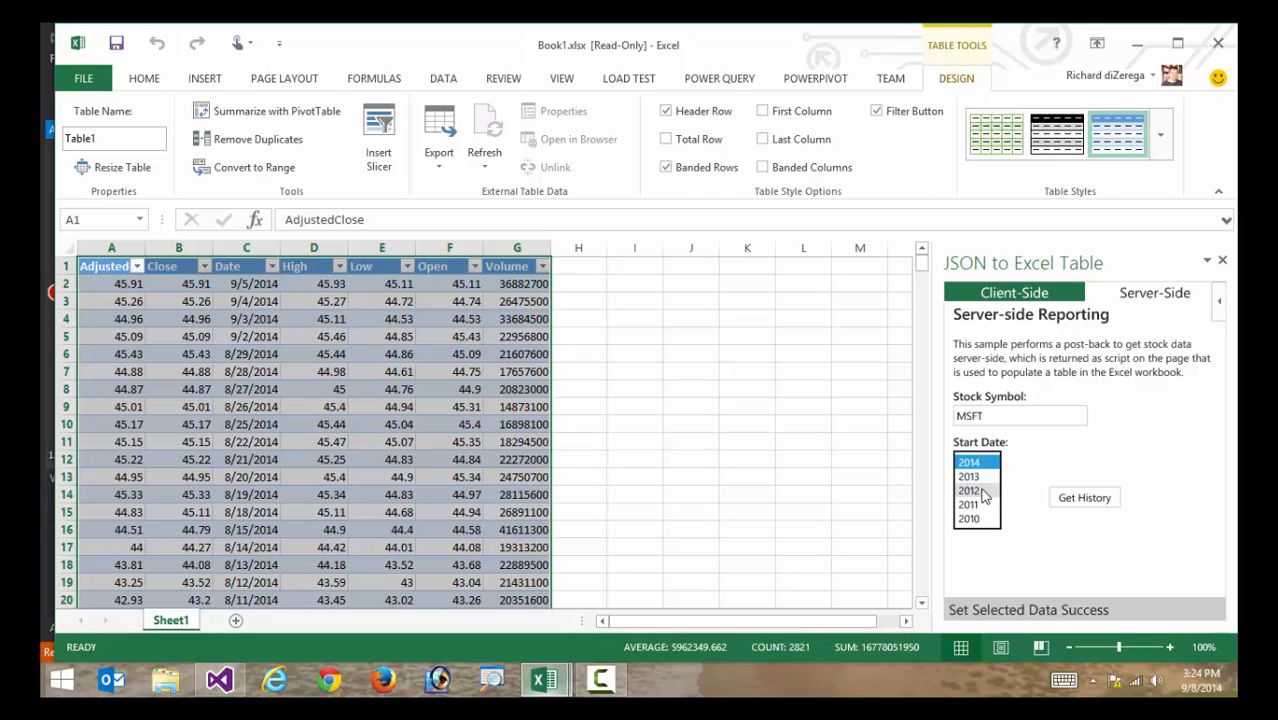
click(970, 488)
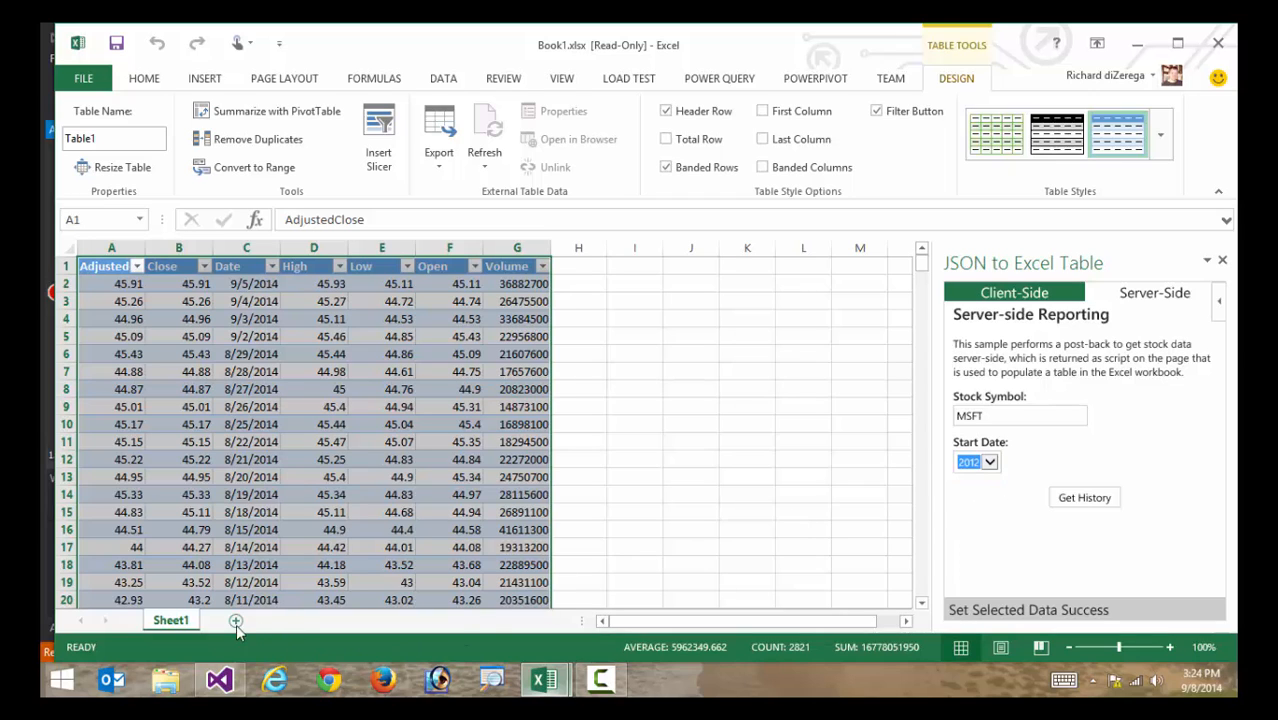
click(238, 620)
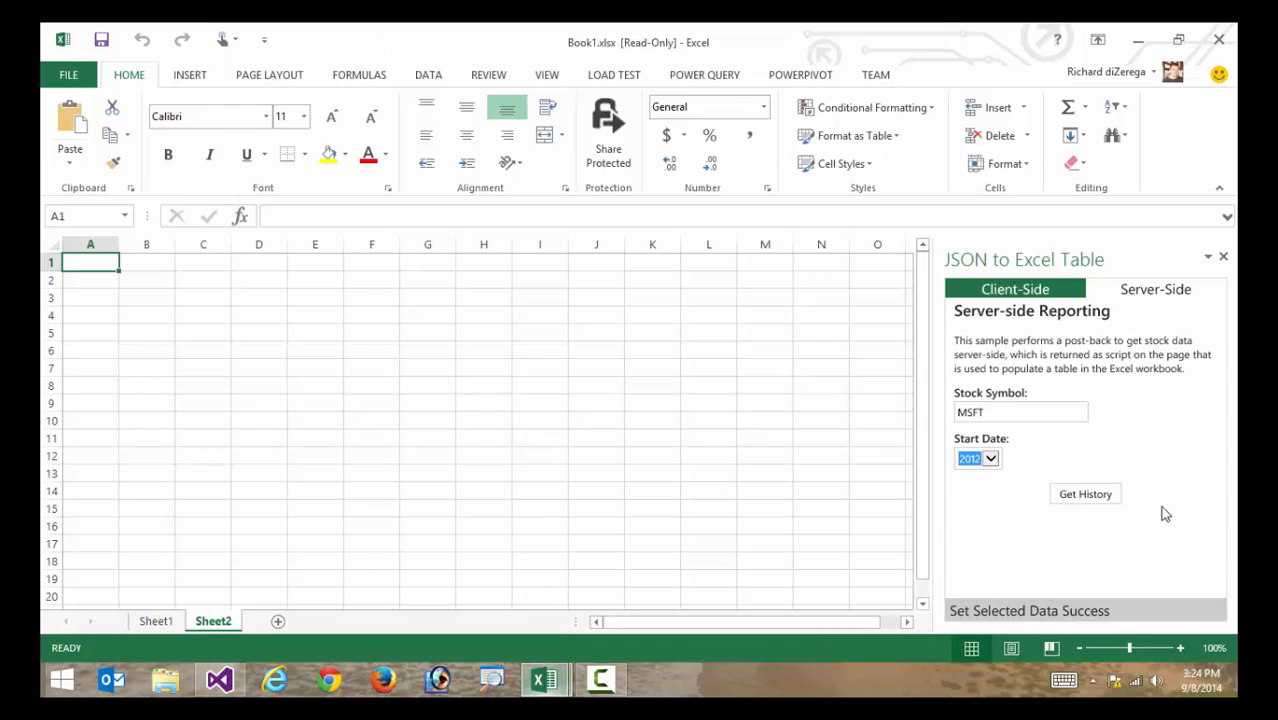
click(240, 680)
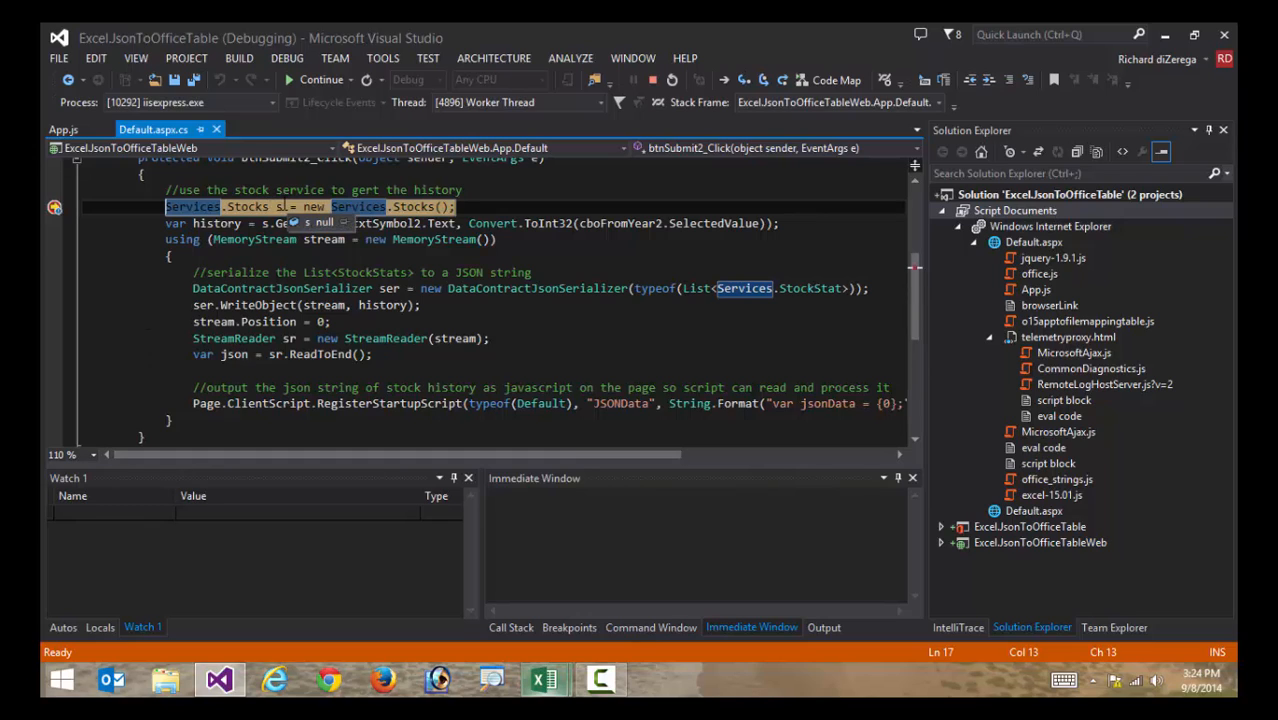
Step over the stock service creation and JSON serialization in btnSubmit2_Click, then continue execution
scroll(up, 3)
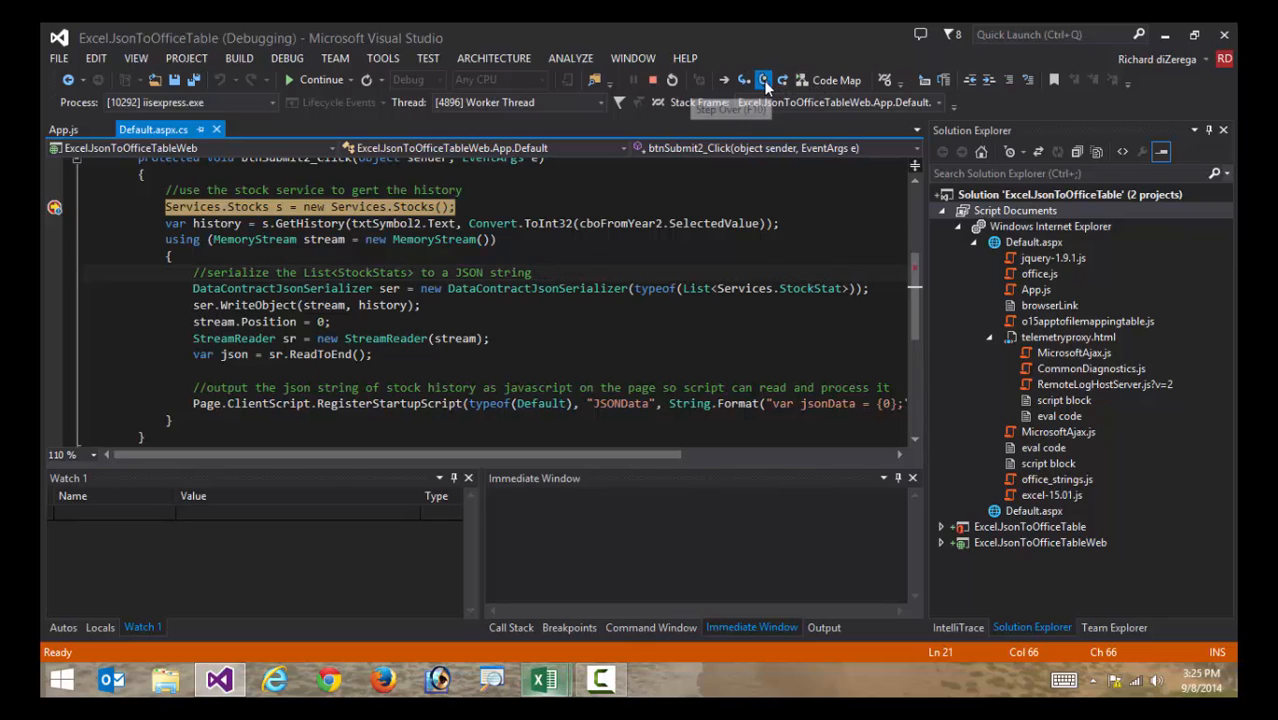
click(764, 80)
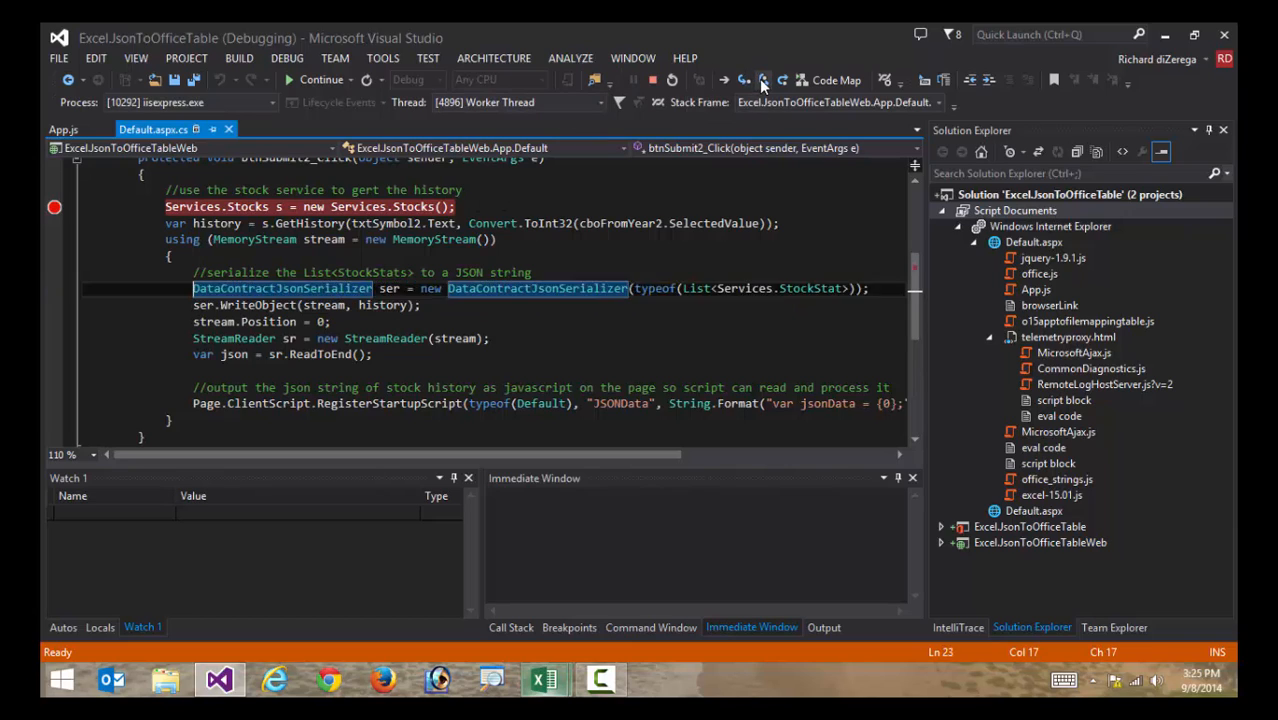
click(762, 80)
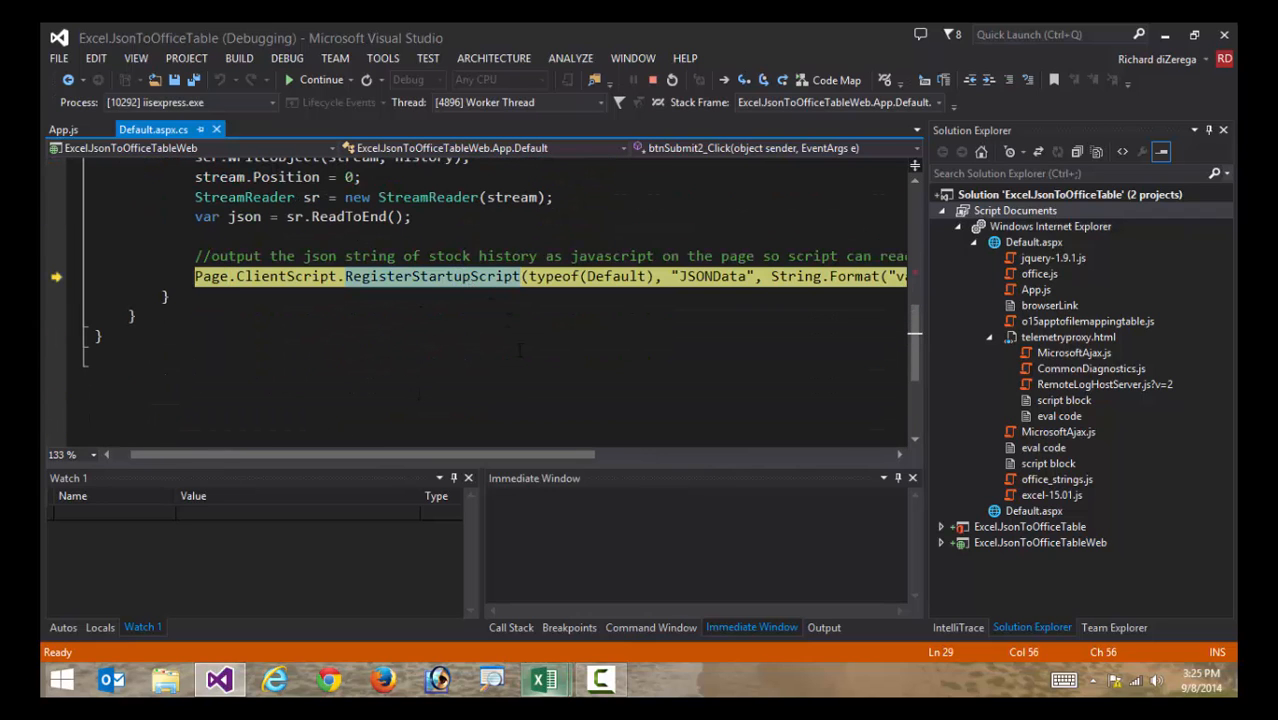
scroll(right, 3)
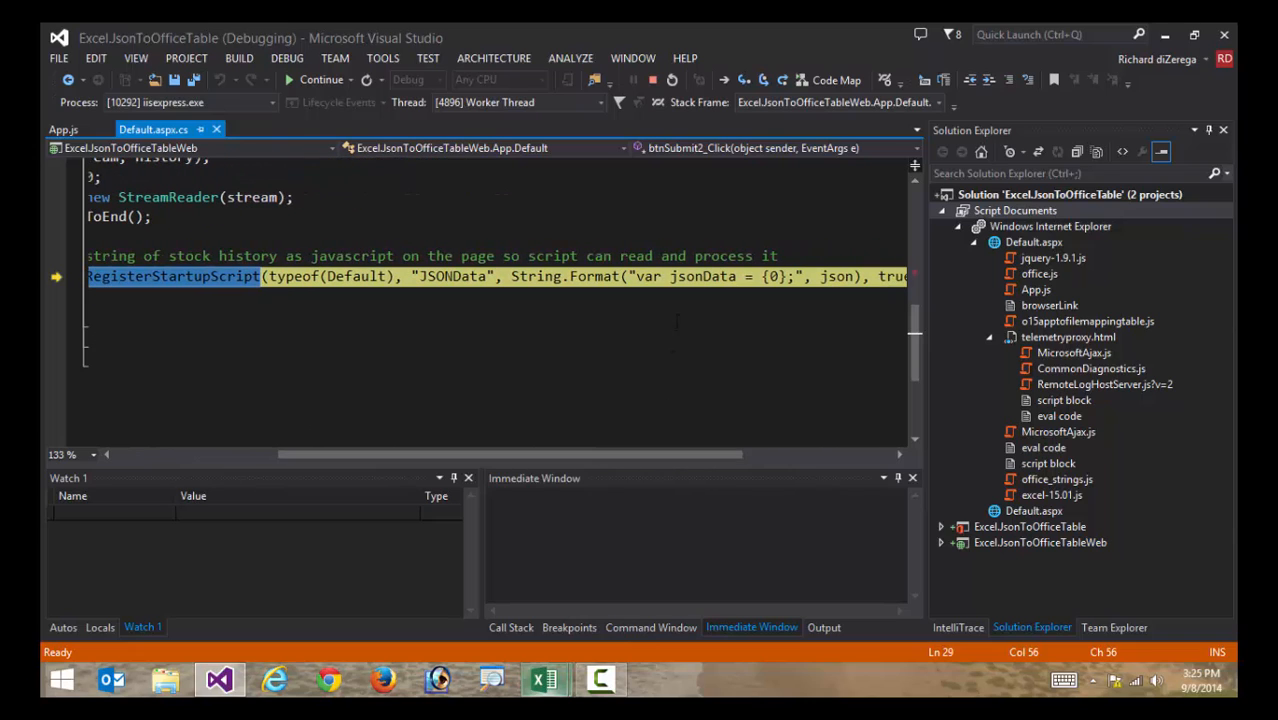
mouse_move(592, 276)
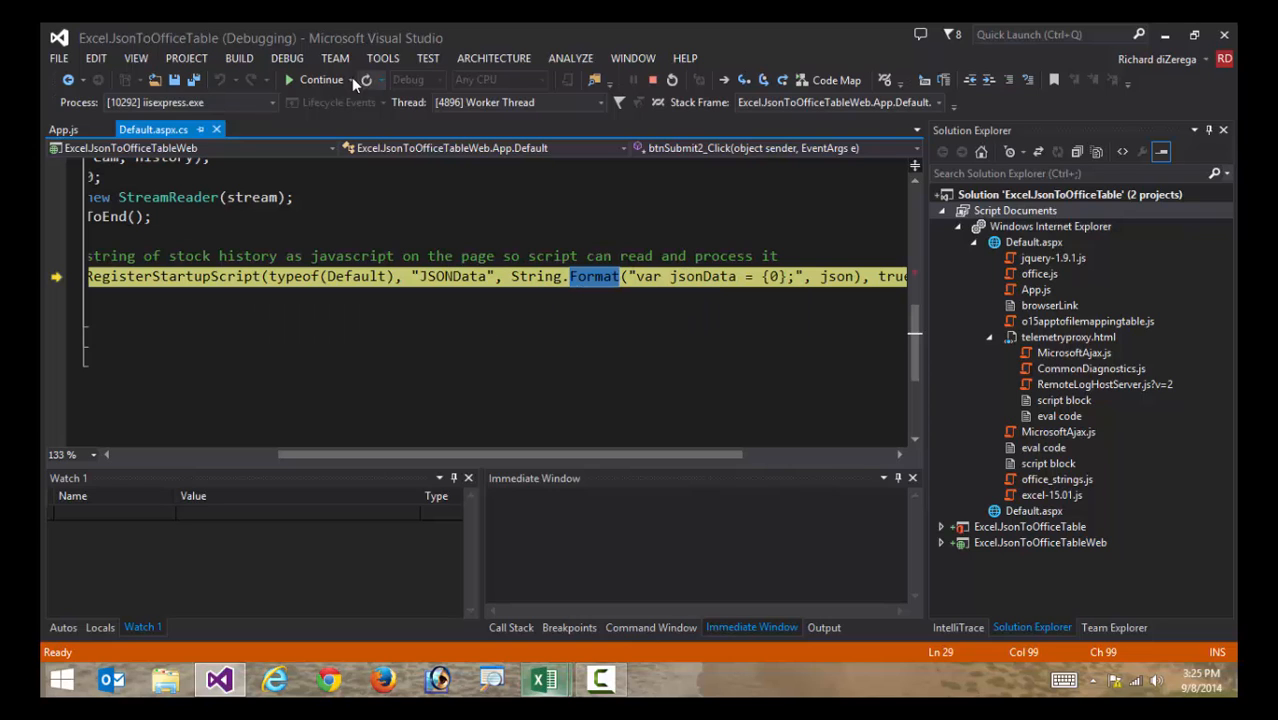
click(320, 80)
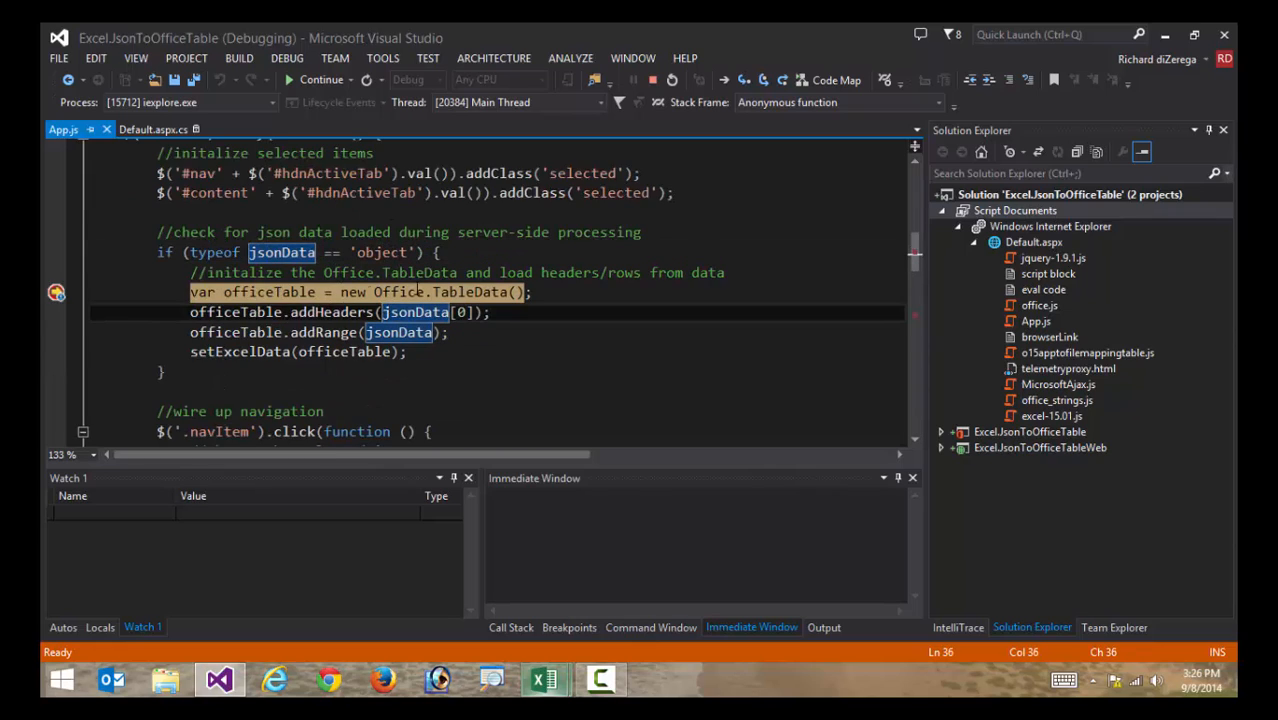
mouse_move(470, 292)
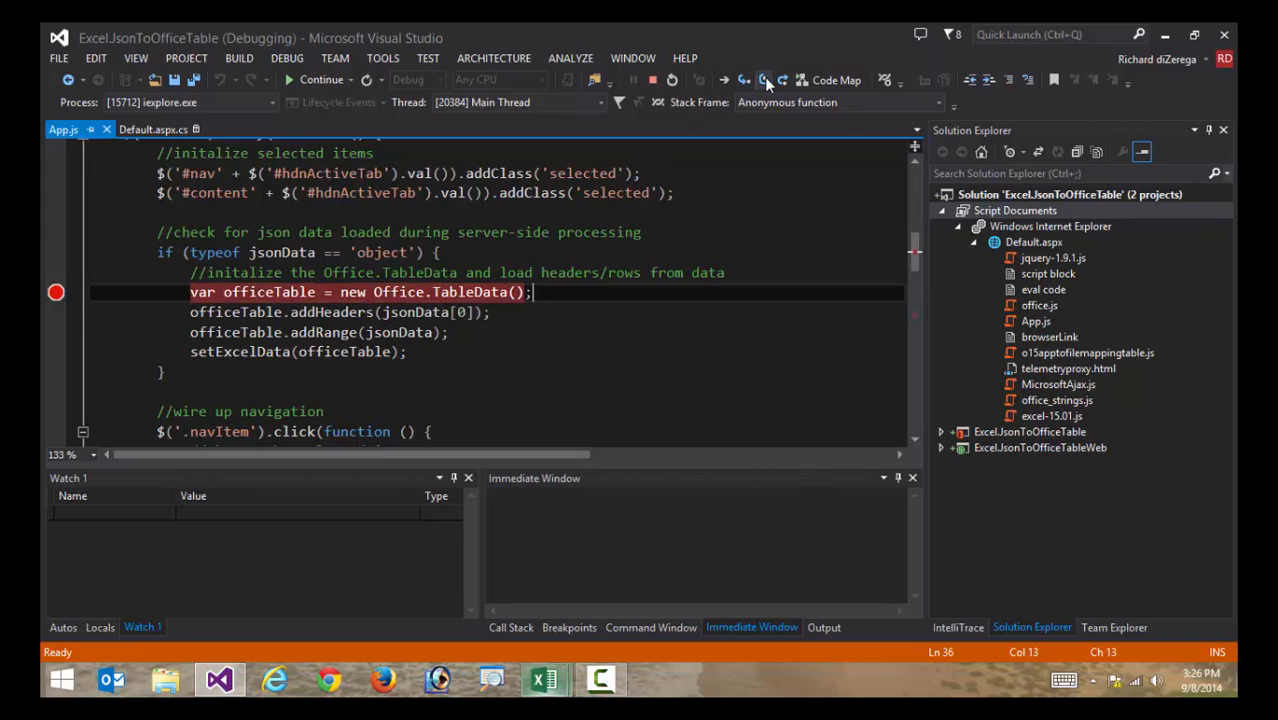
Step over TableData creation, headers, rows and setExcelData, continue past the exception, and select cell D5
key(F10)
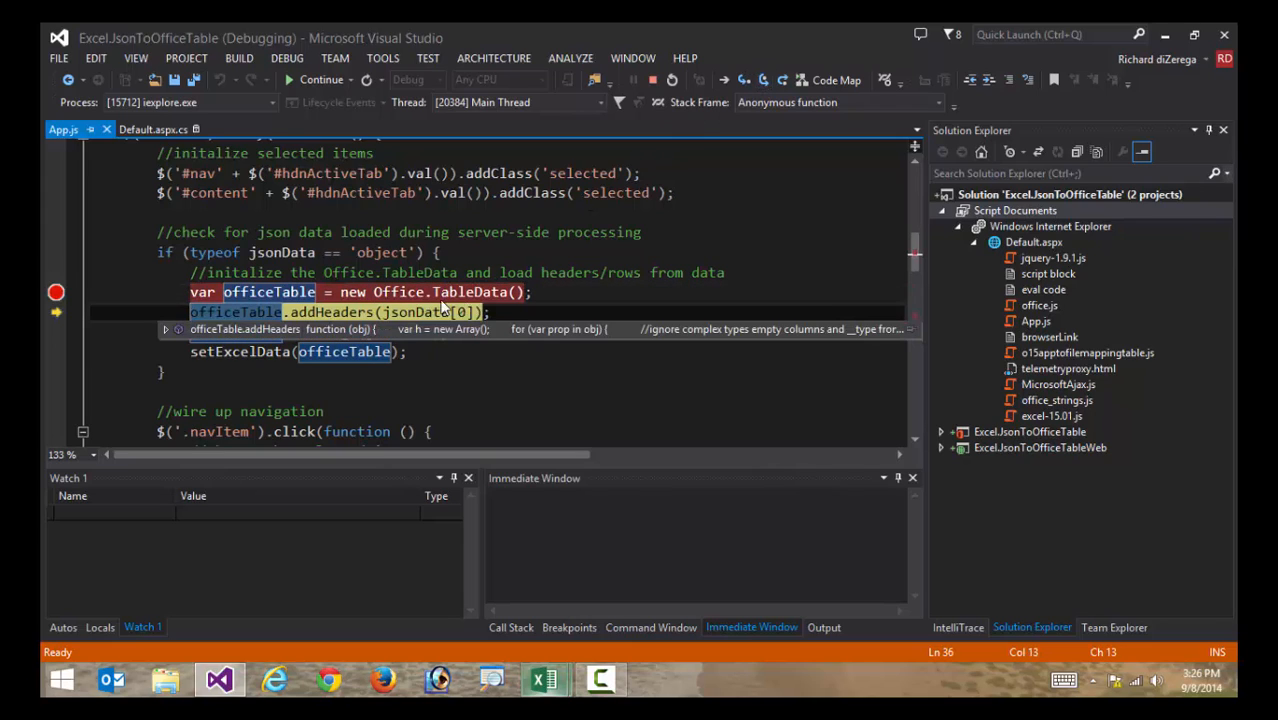
mouse_move(406, 292)
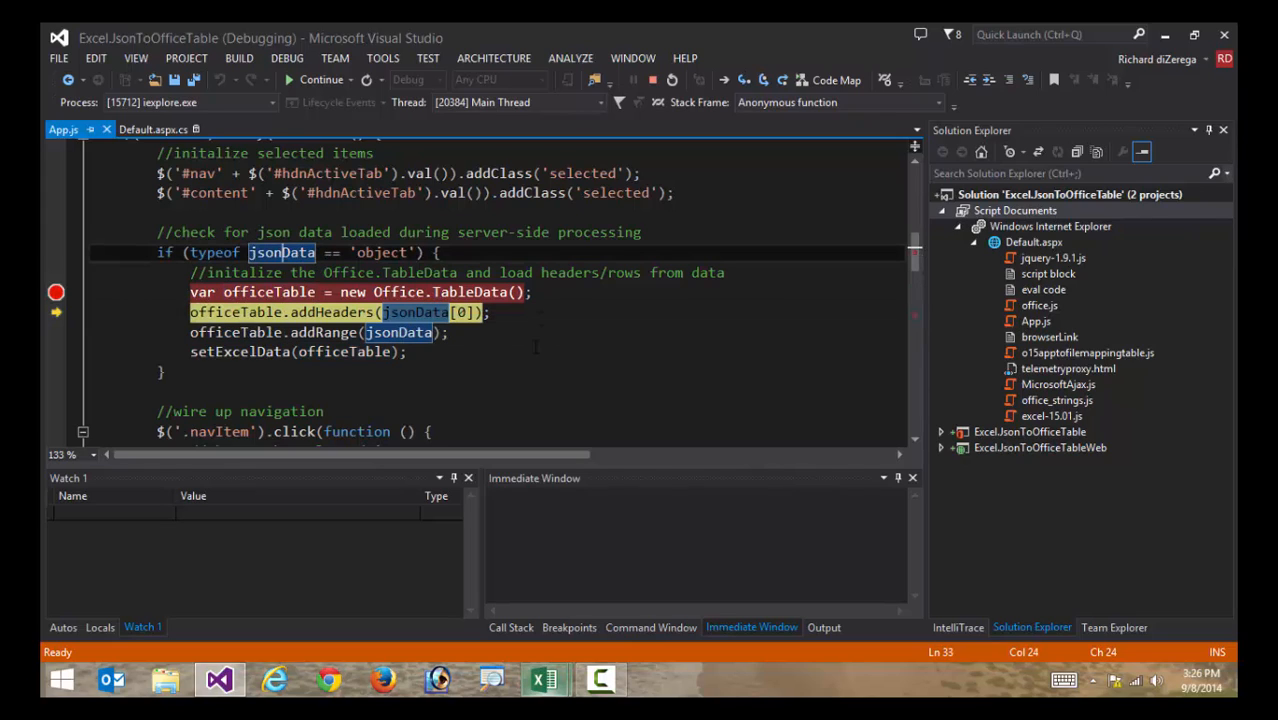
click(764, 80)
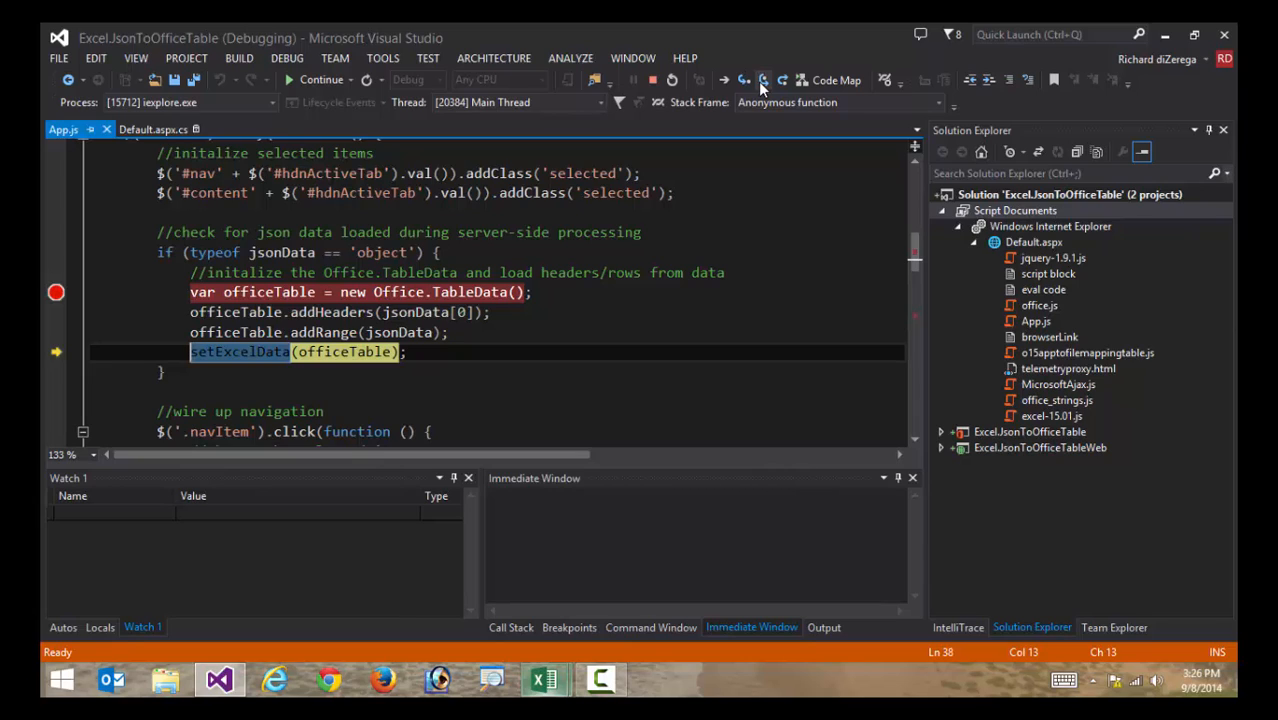
click(764, 80)
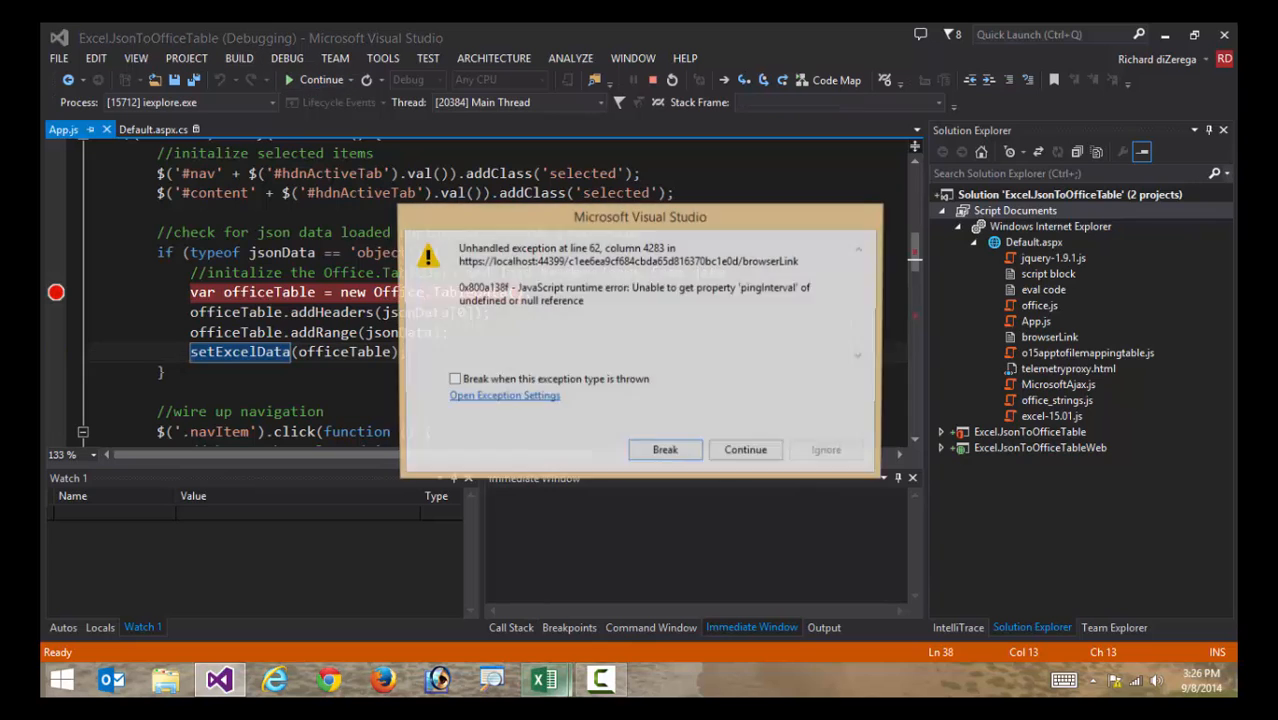
click(744, 448)
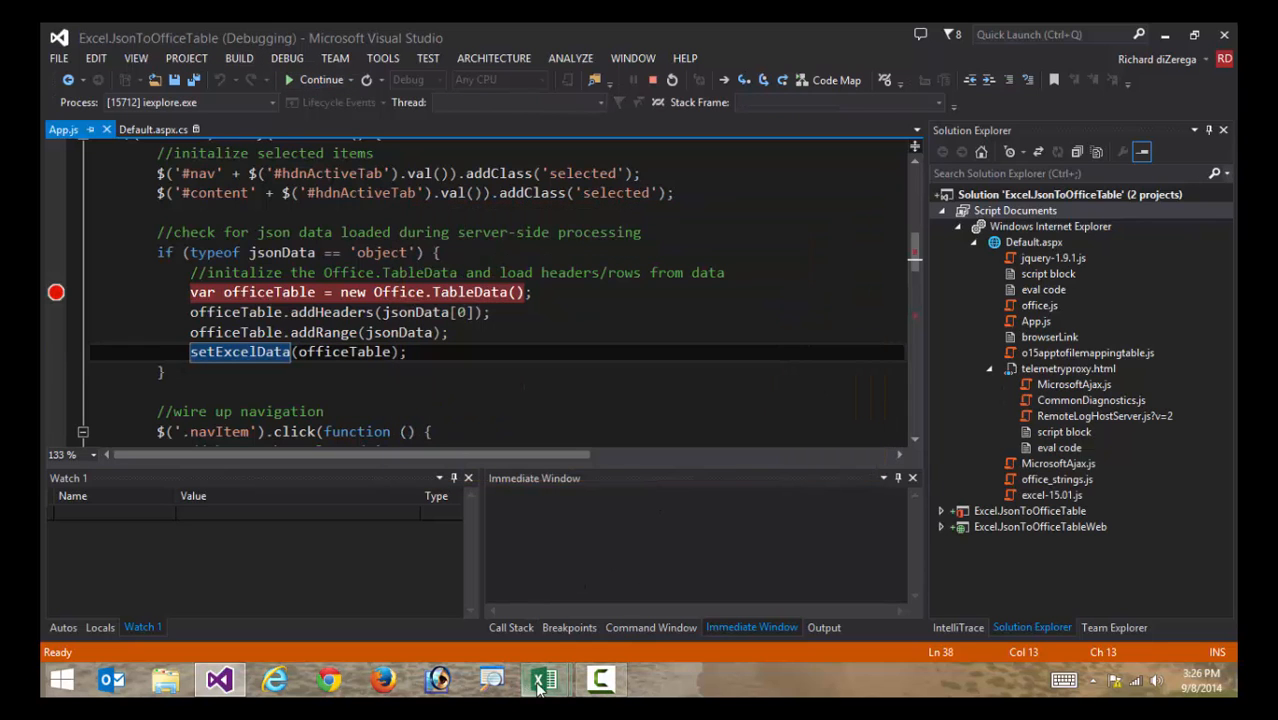
click(544, 680)
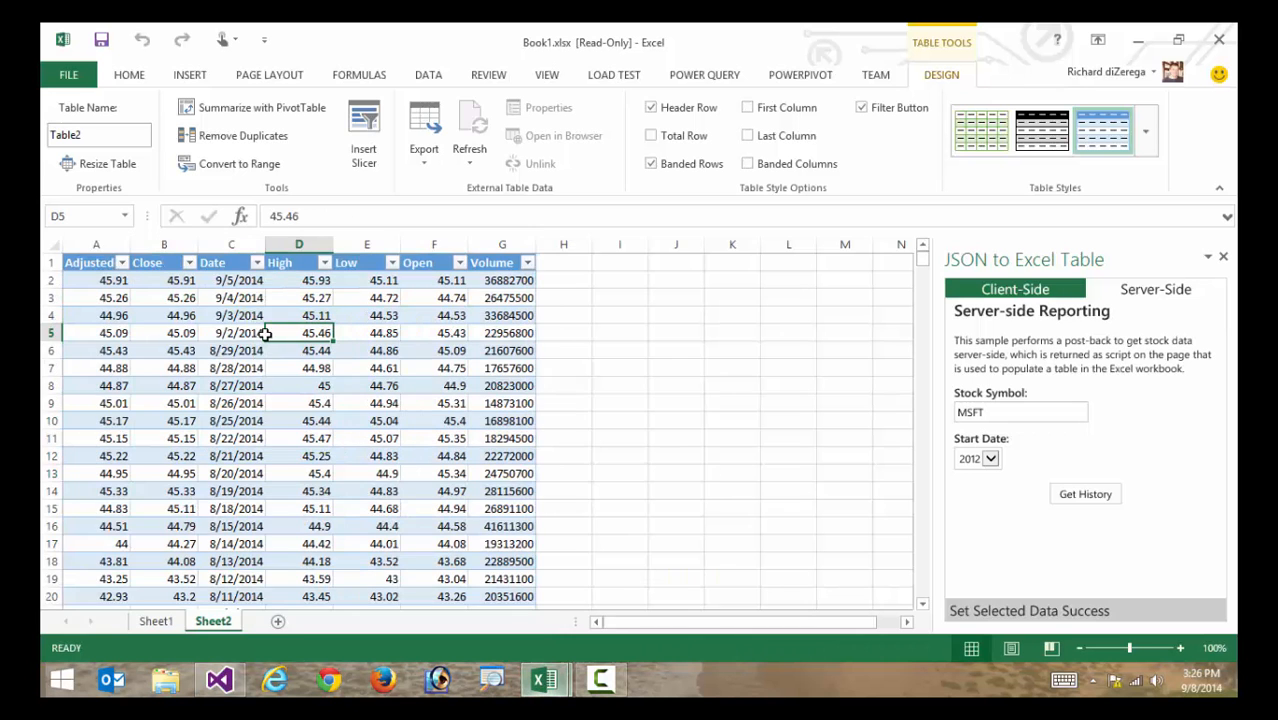
mouse_move(804, 320)
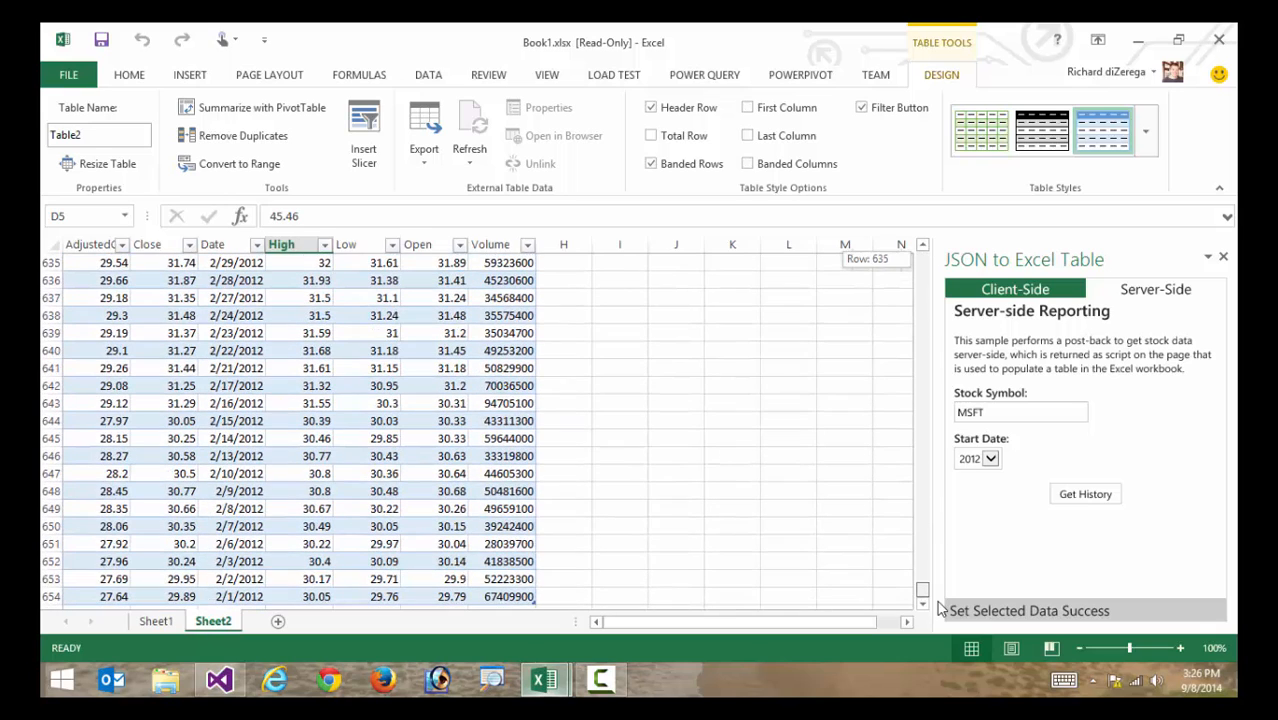
click(76, 614)
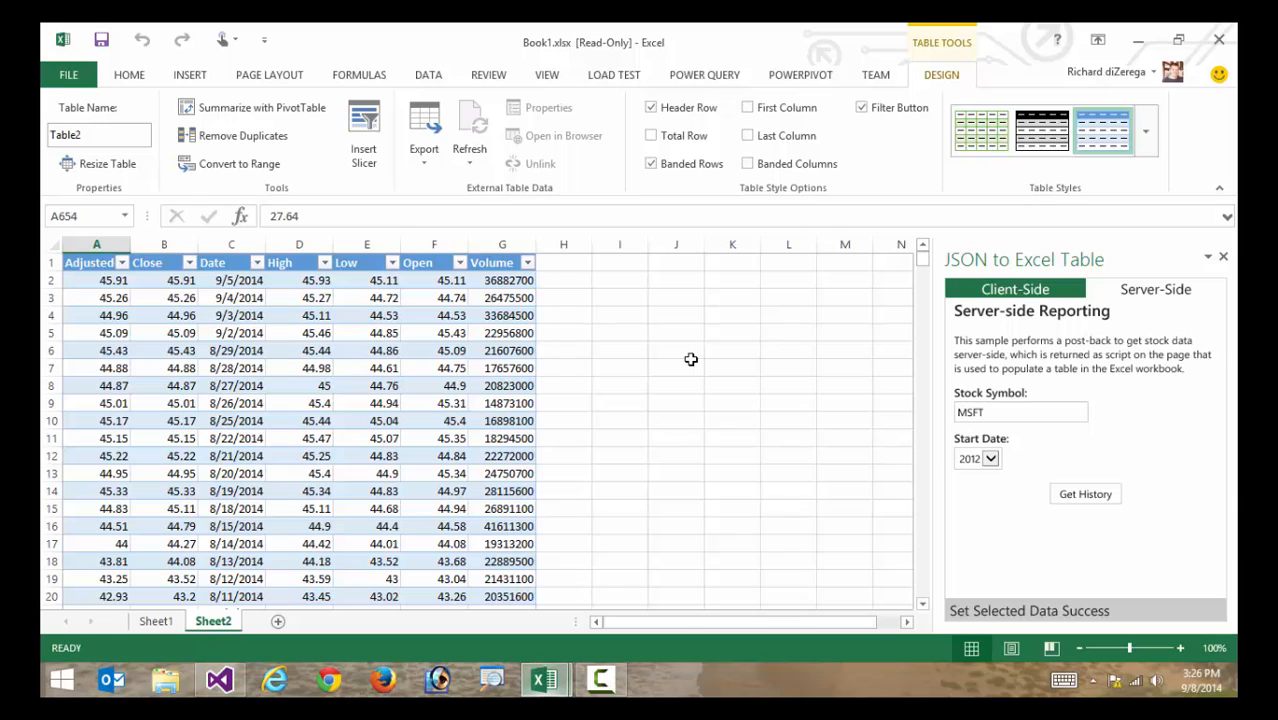
mouse_move(1032, 304)
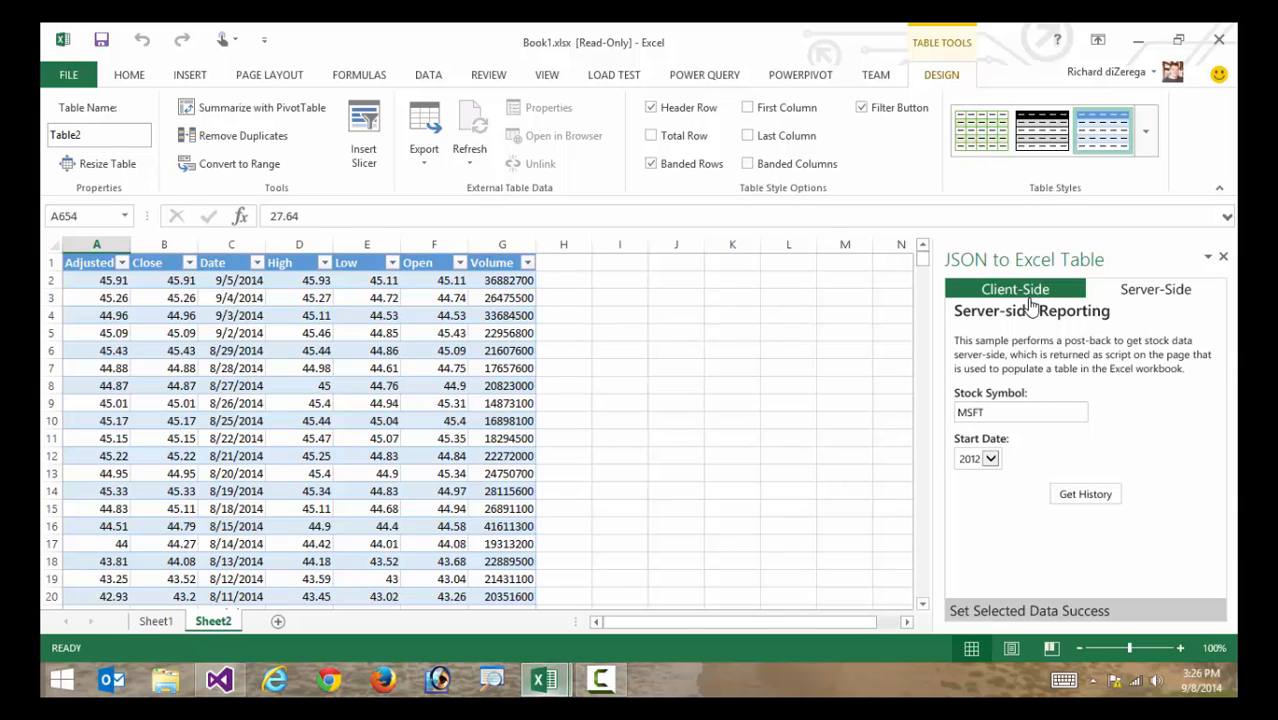
mouse_move(1032, 304)
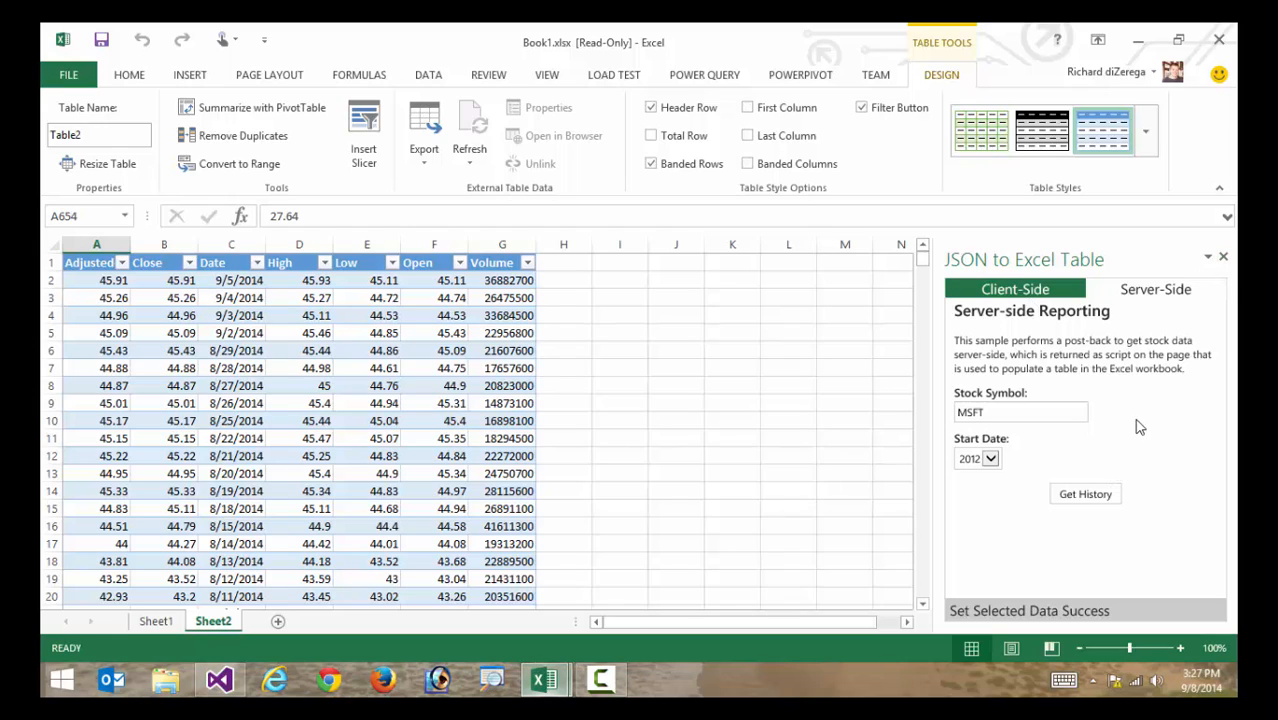
mouse_move(1032, 356)
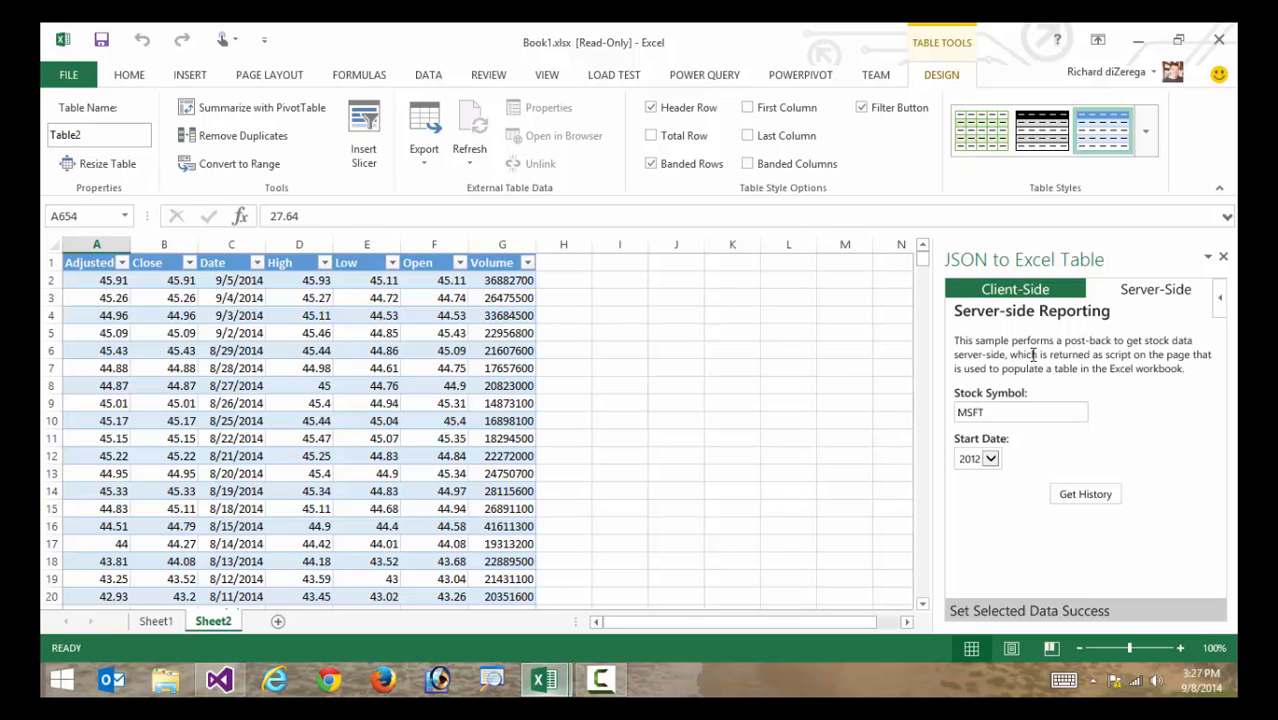
mouse_move(694, 370)
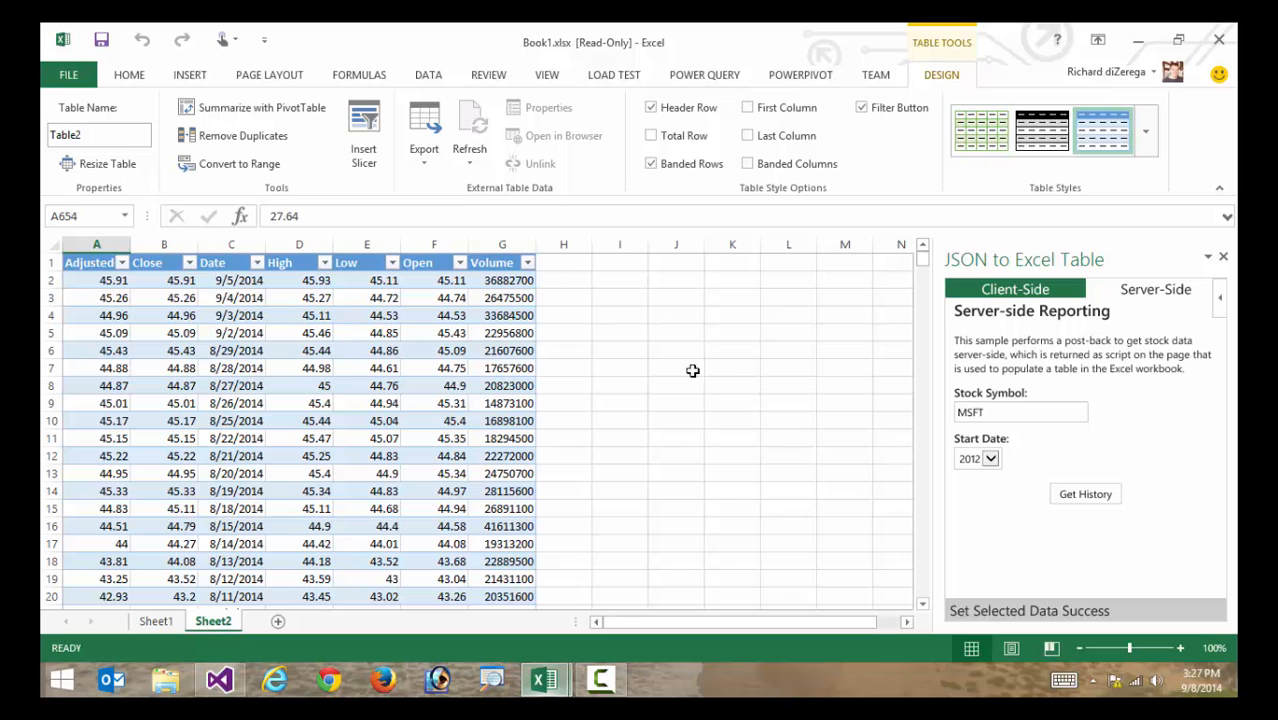
click(84, 264)
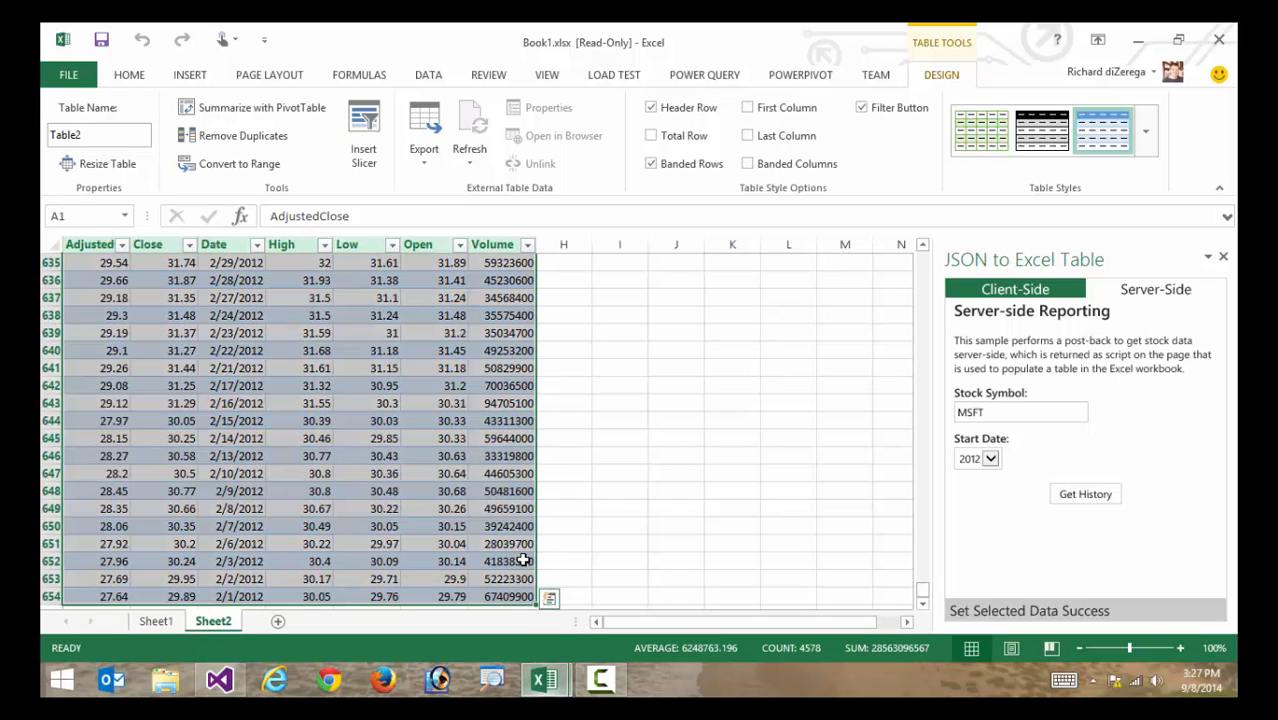
Review Quick Analysis chart suggestions for the selected table, then show the INSERT ribbon
click(548, 598)
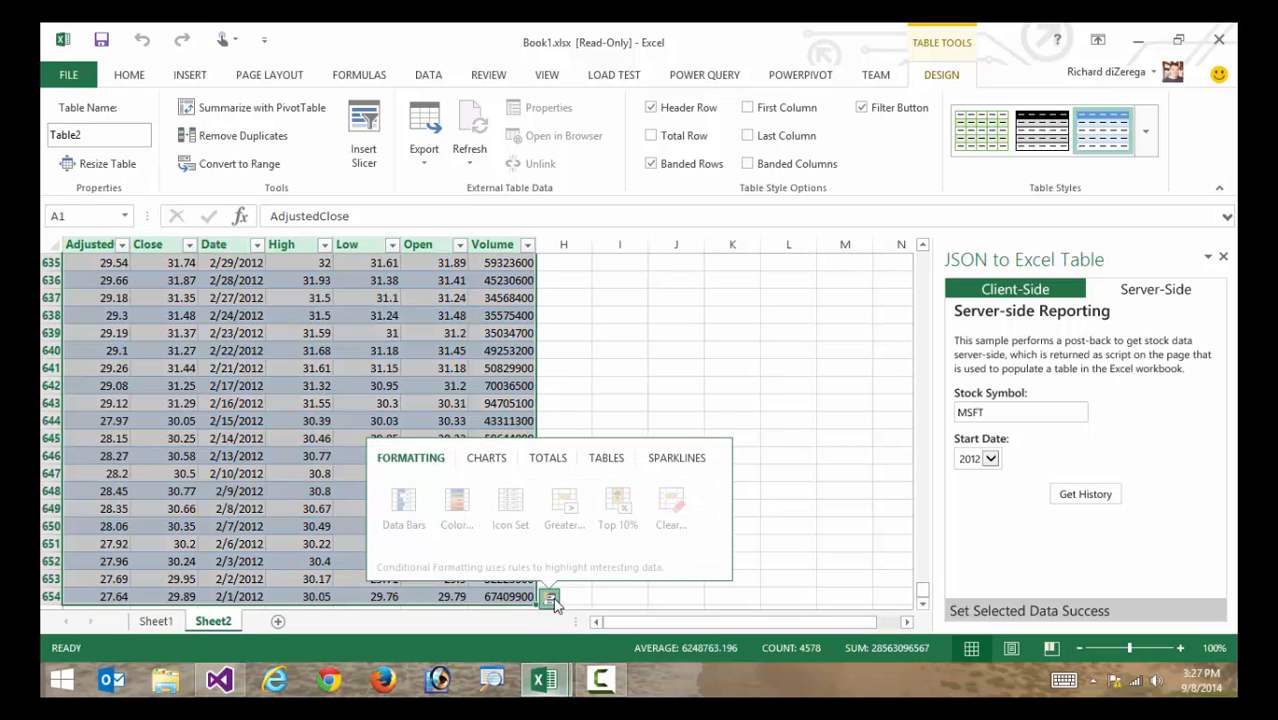
click(486, 456)
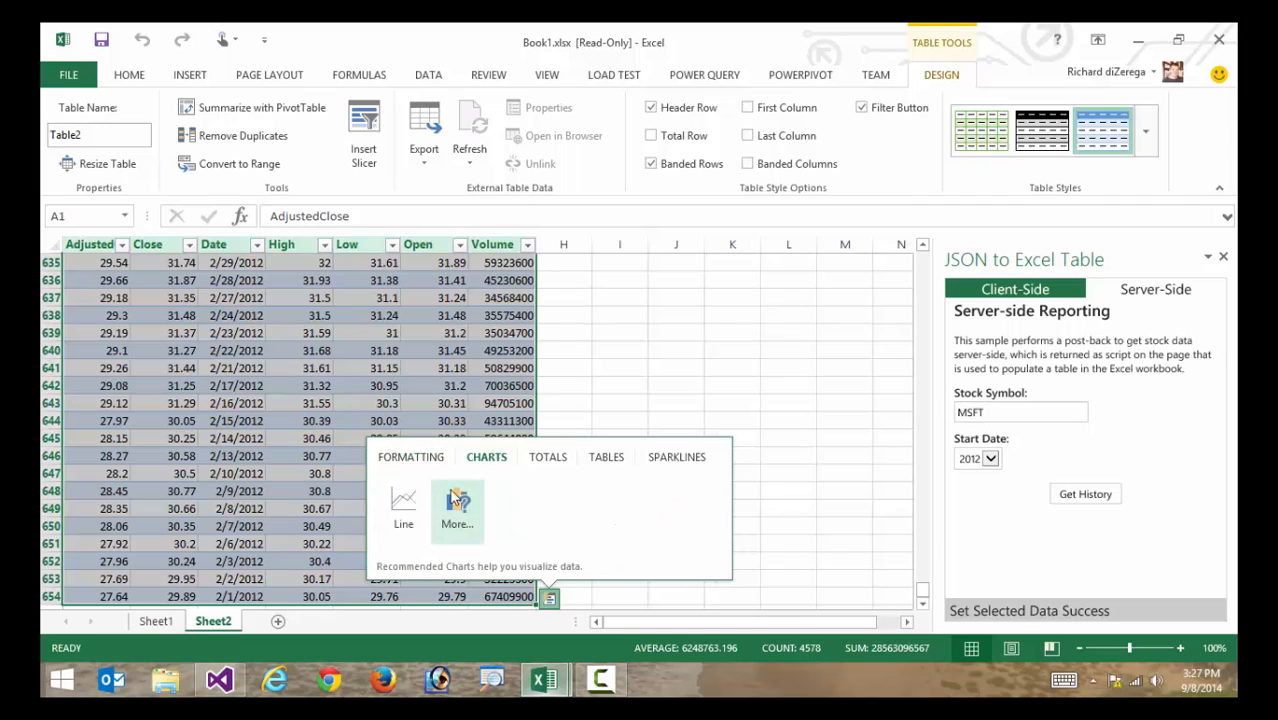
click(548, 456)
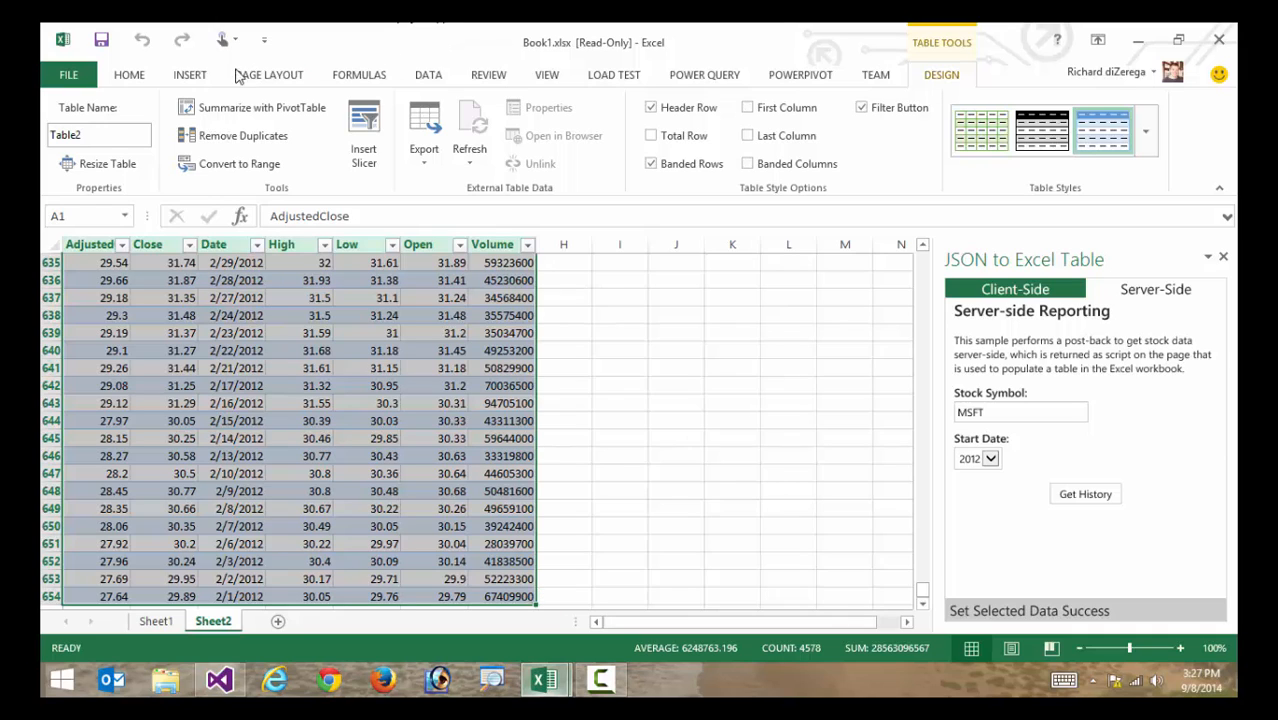
click(188, 74)
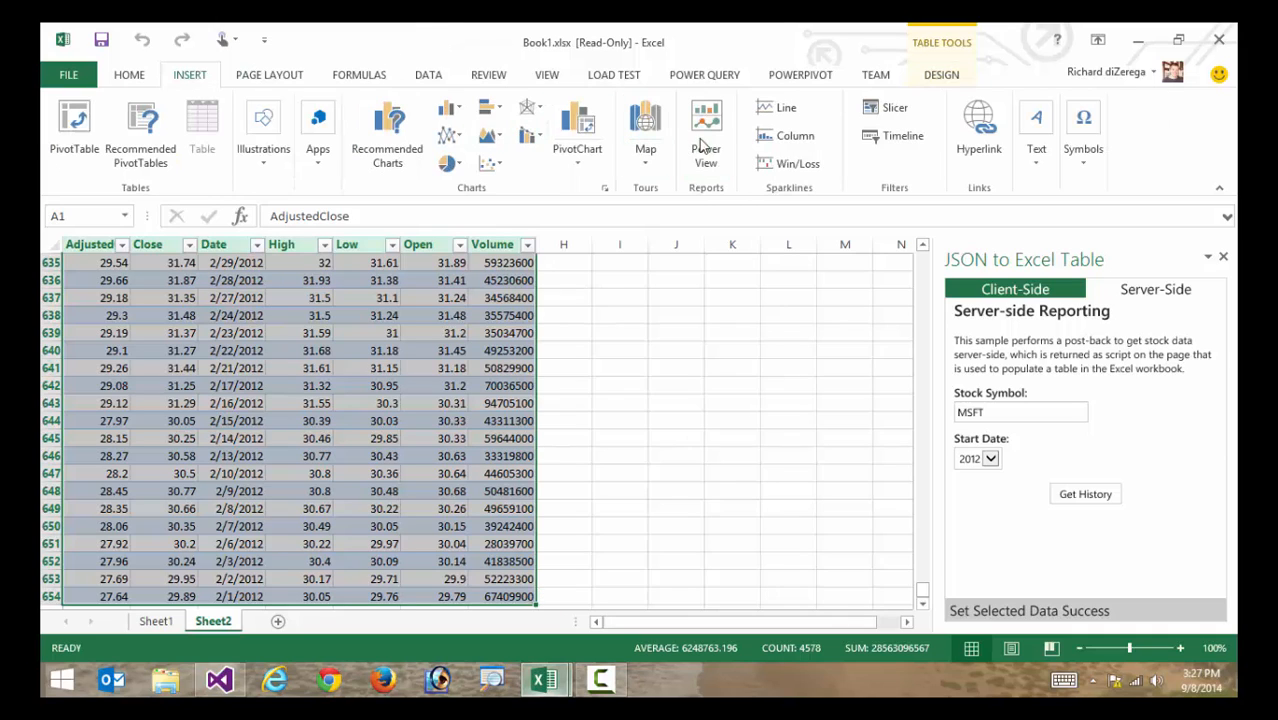
Insert a Power View report and set its fields to Date, Close, High and Low, dropping Open
click(704, 120)
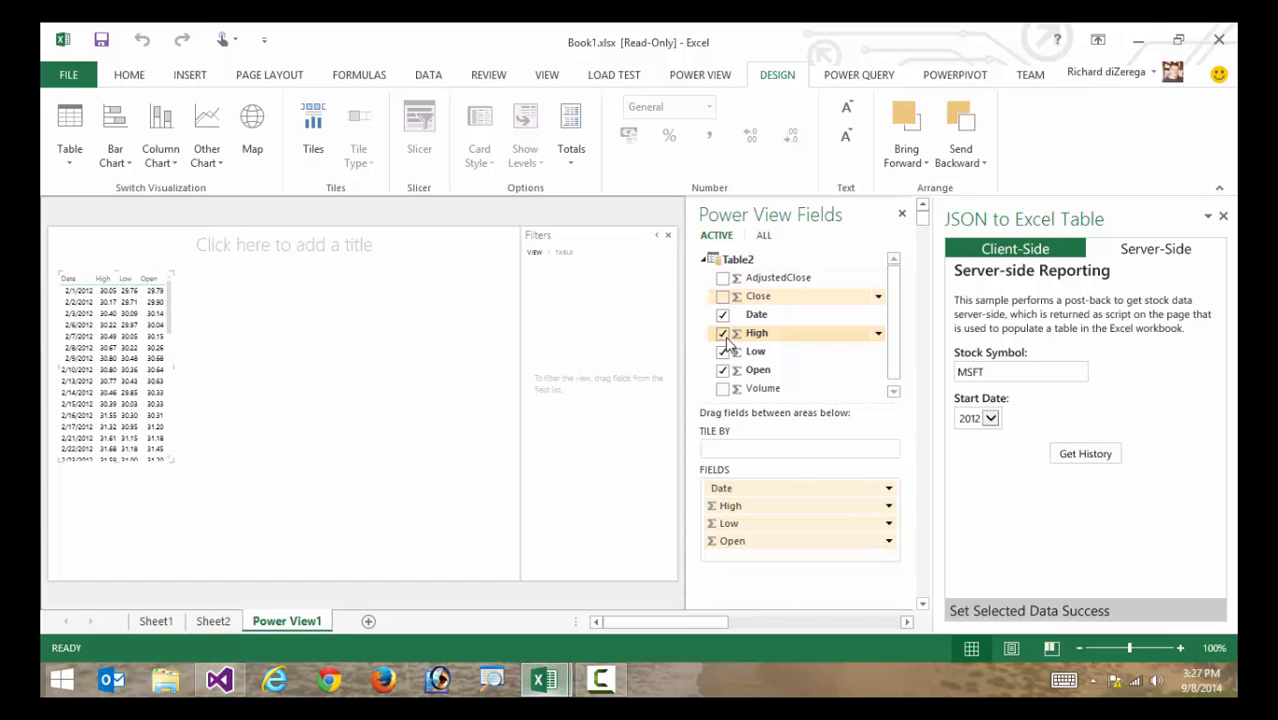
click(722, 332)
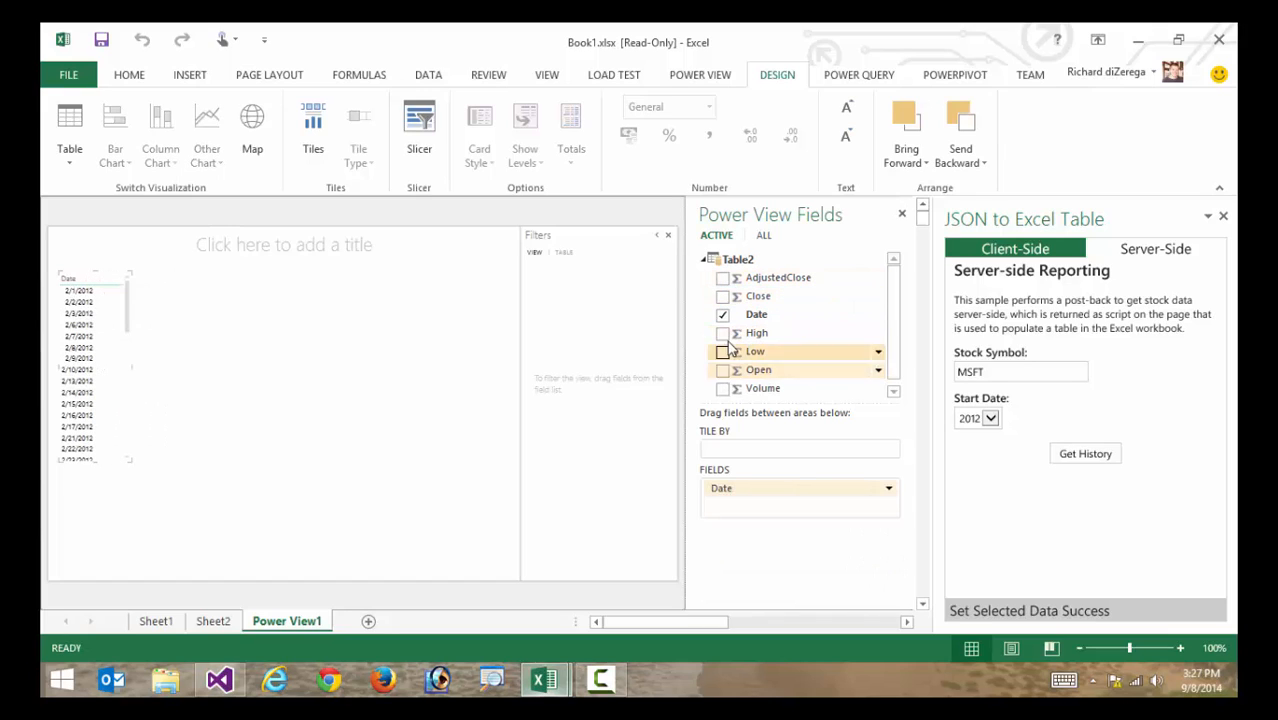
click(722, 296)
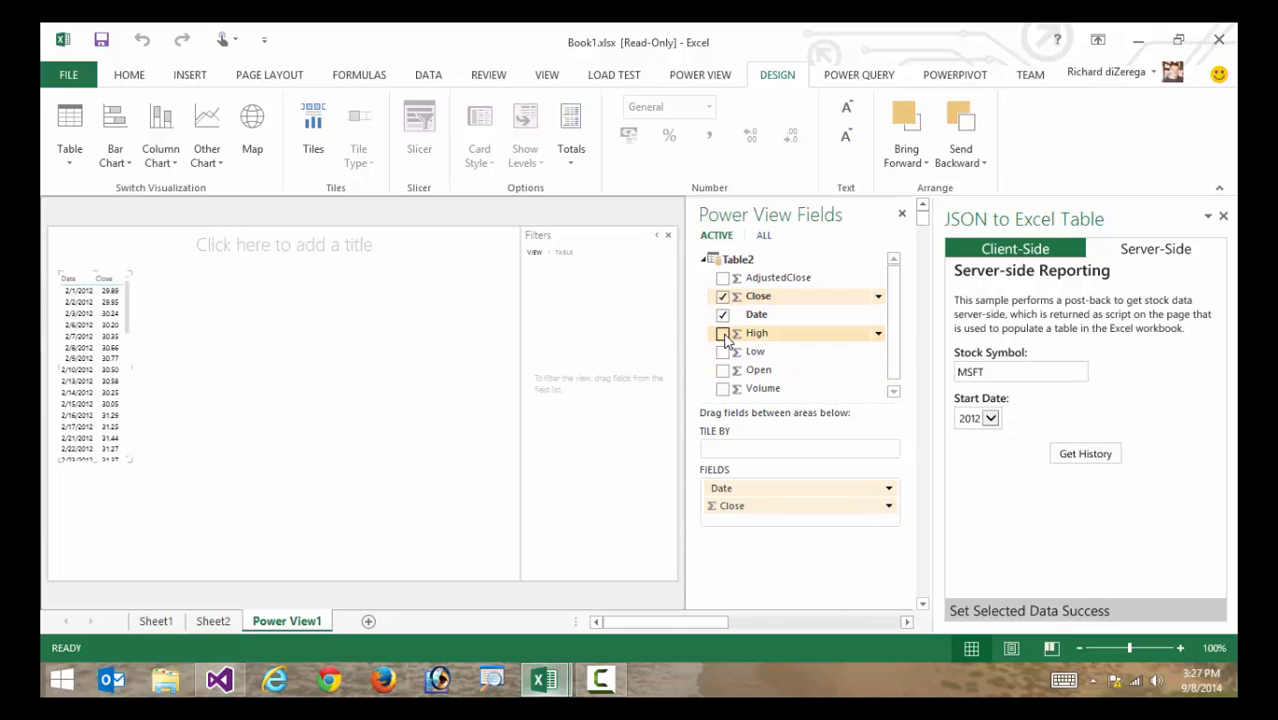
click(722, 352)
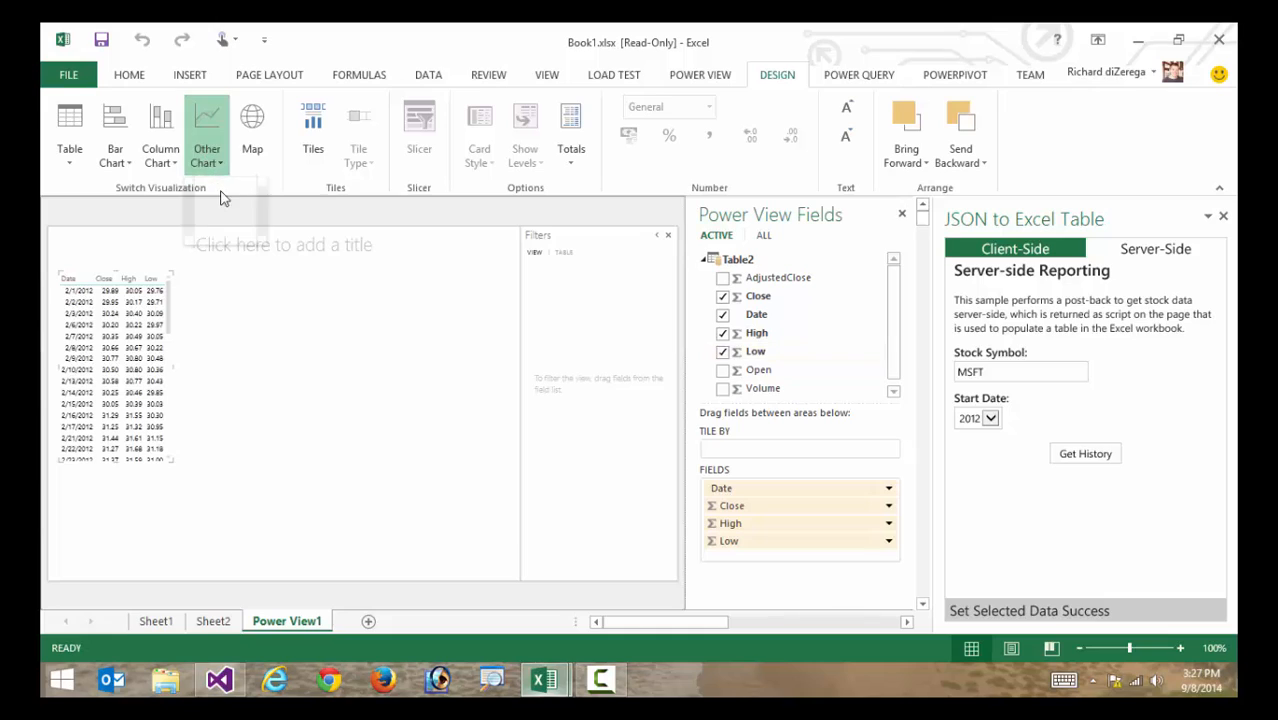
click(208, 130)
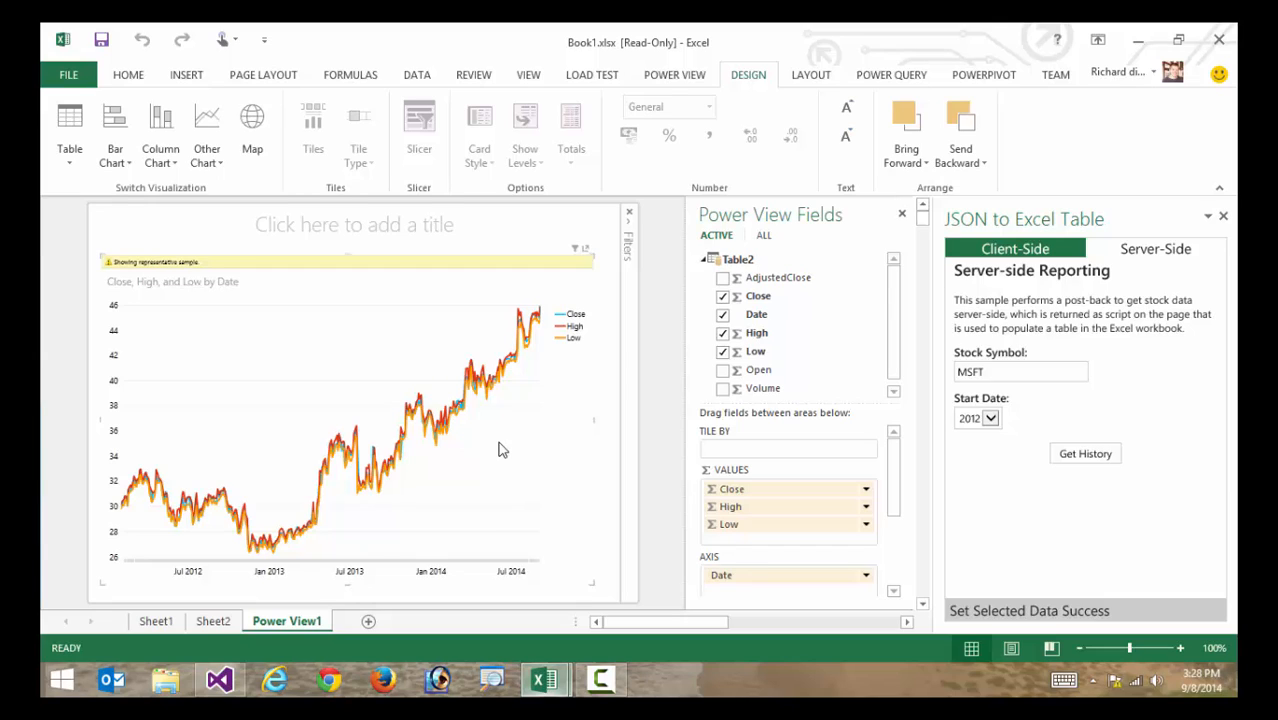
mouse_move(340, 316)
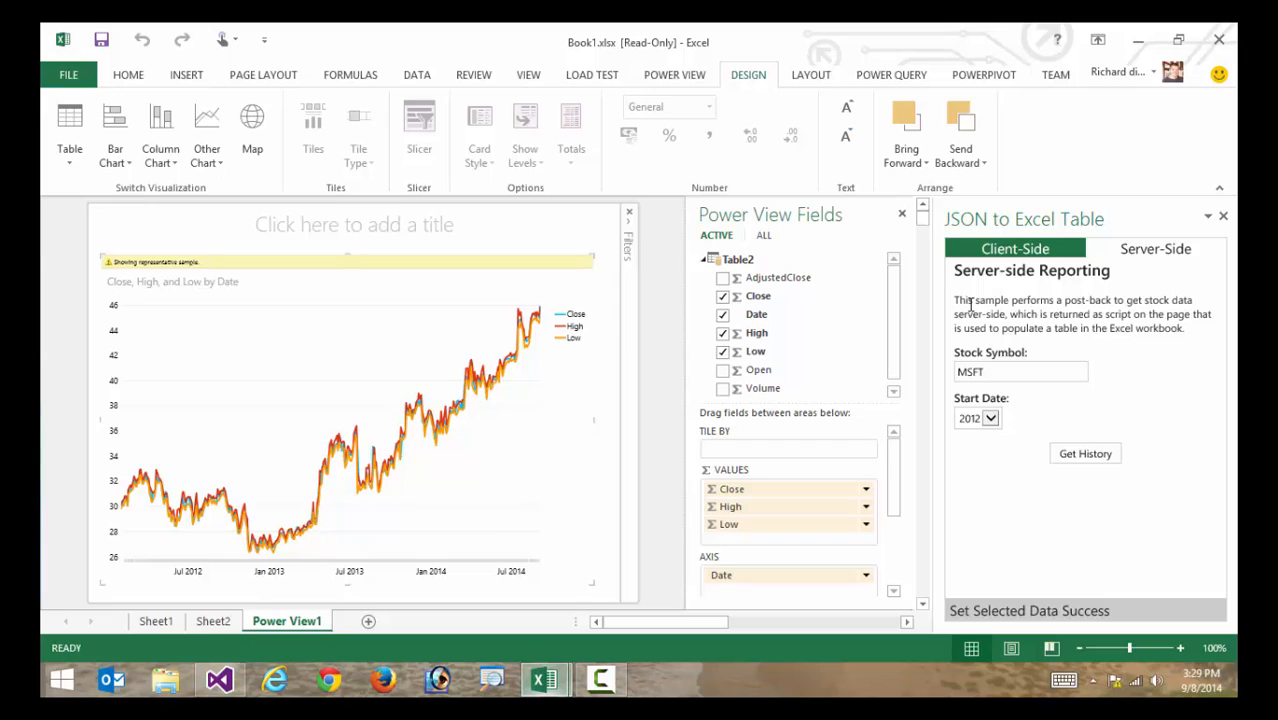
mouse_move(1120, 194)
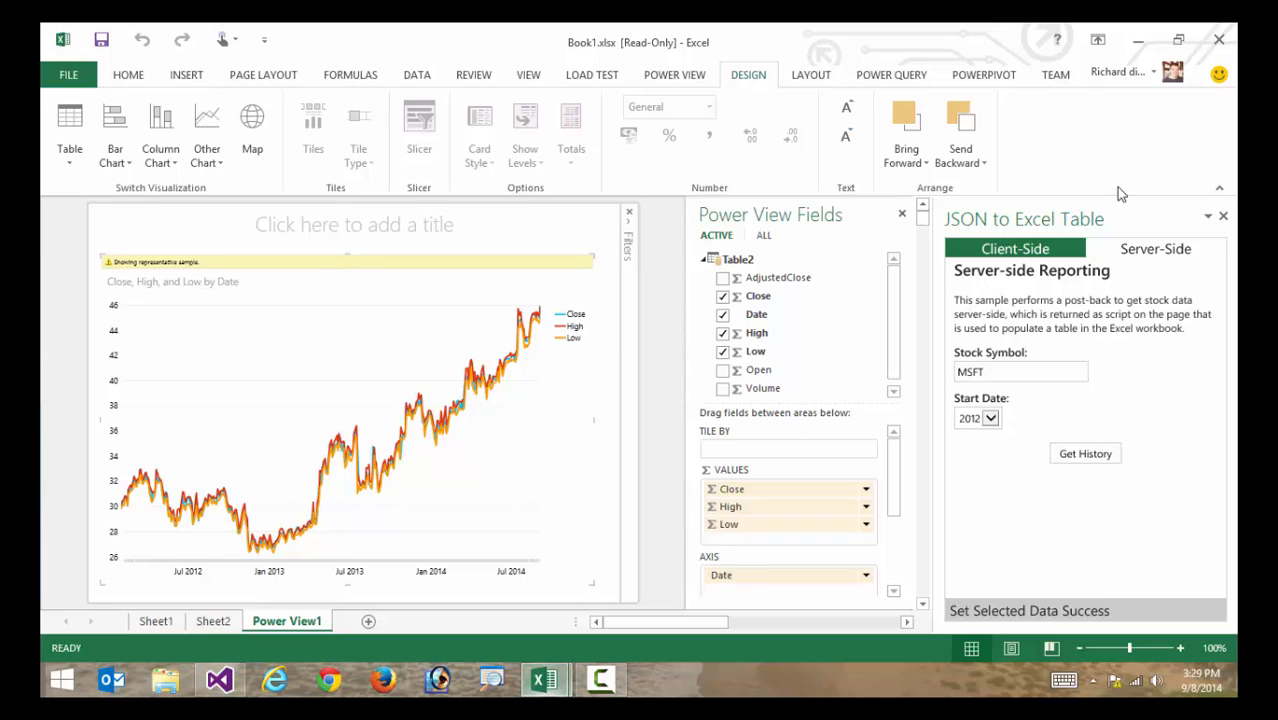
Close the JSON to Excel Table add-in task pane
click(1232, 216)
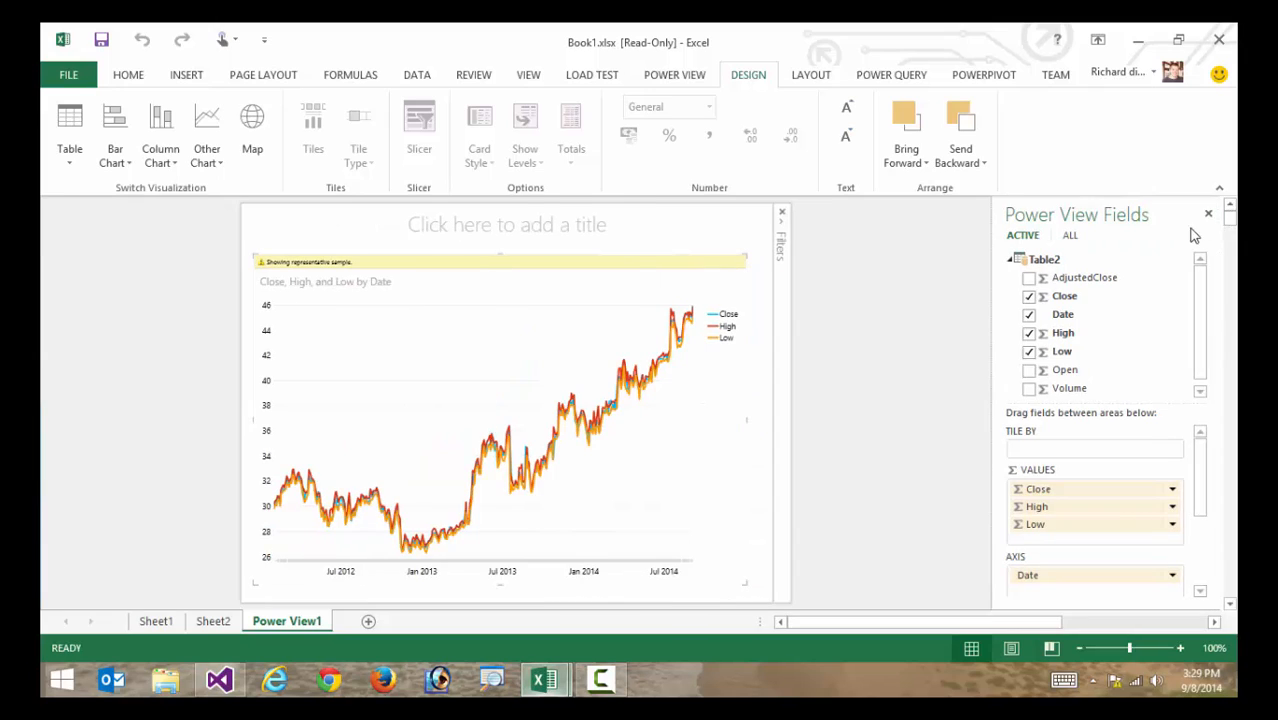
Close the Power View Fields pane and return to Sheet1's stock table, selecting a Close cell
click(212, 620)
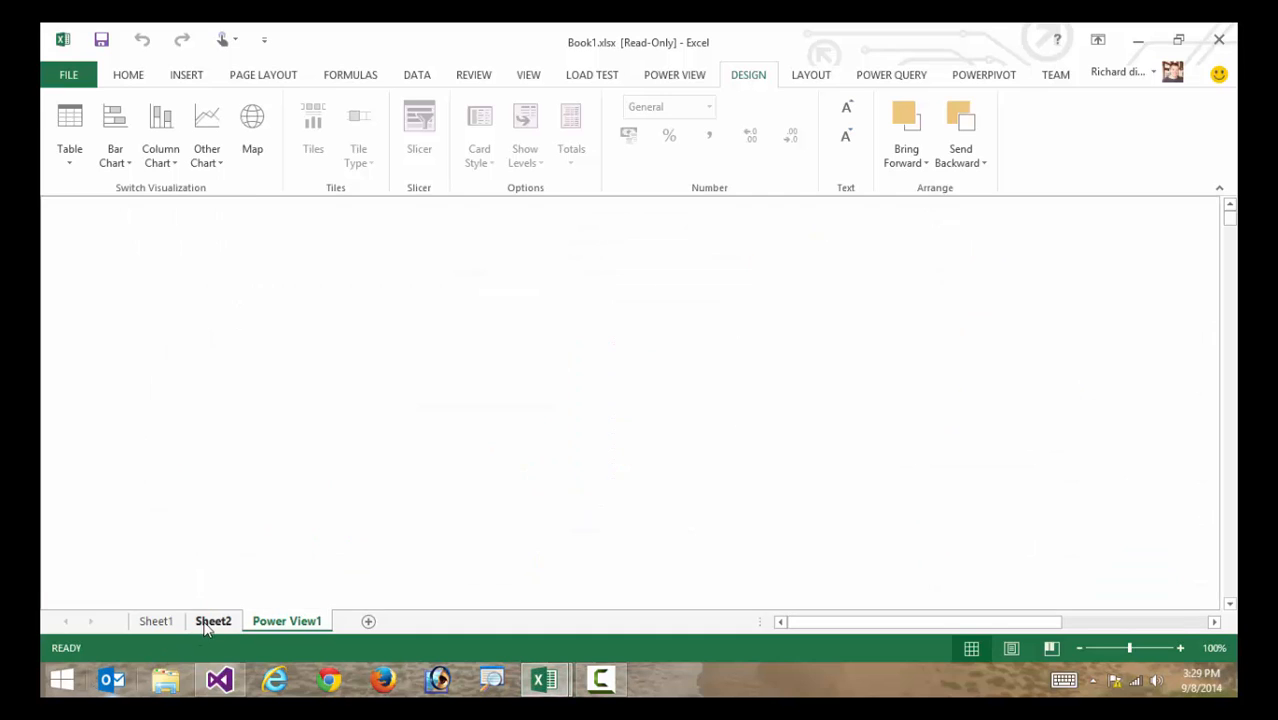
click(156, 620)
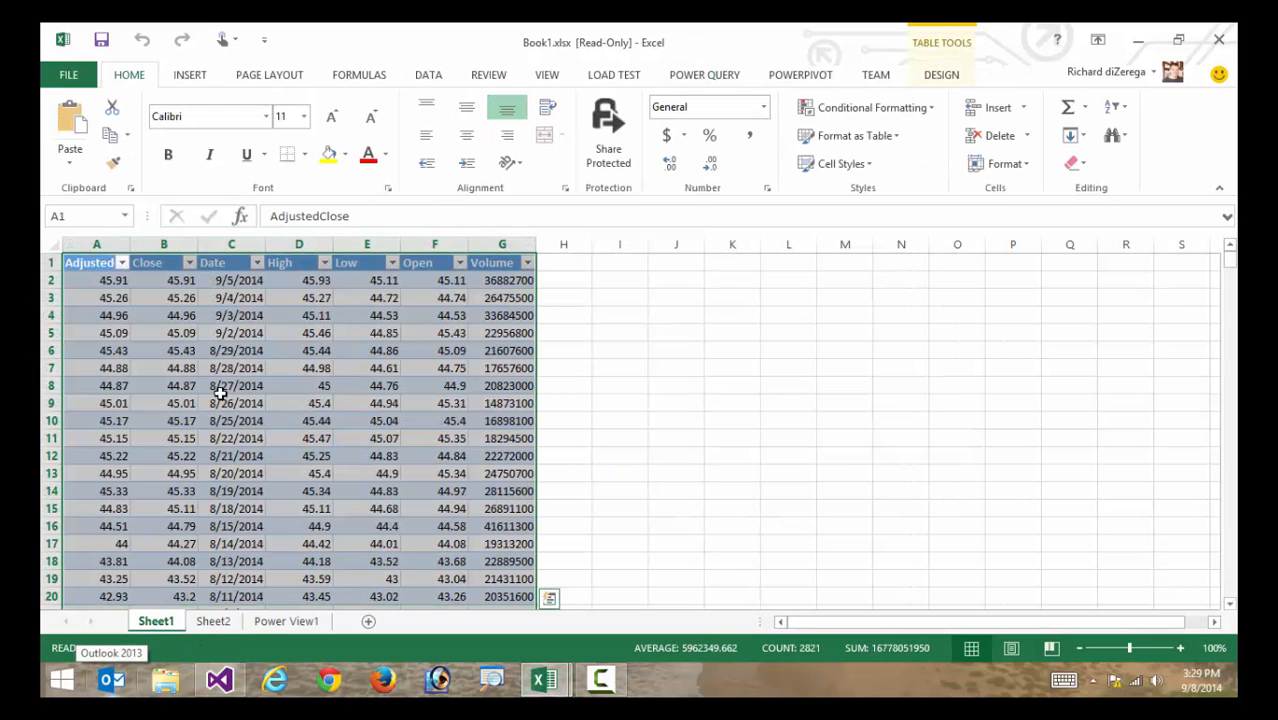
click(180, 332)
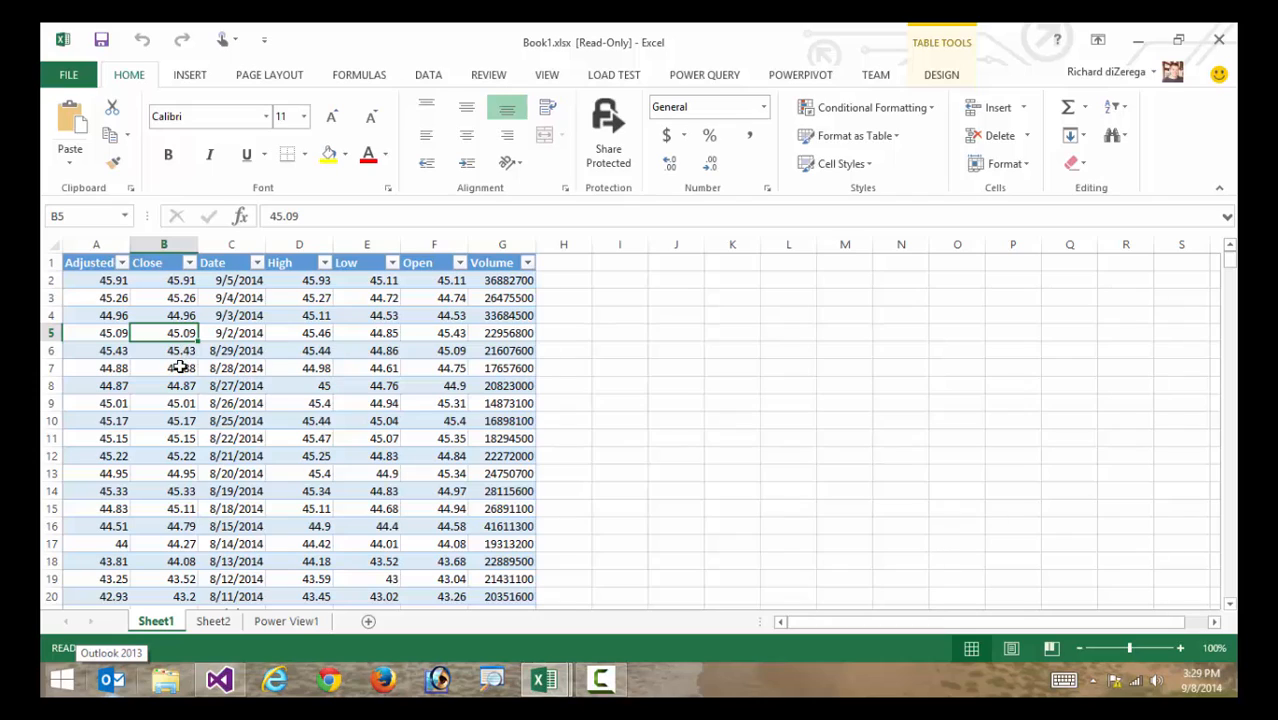